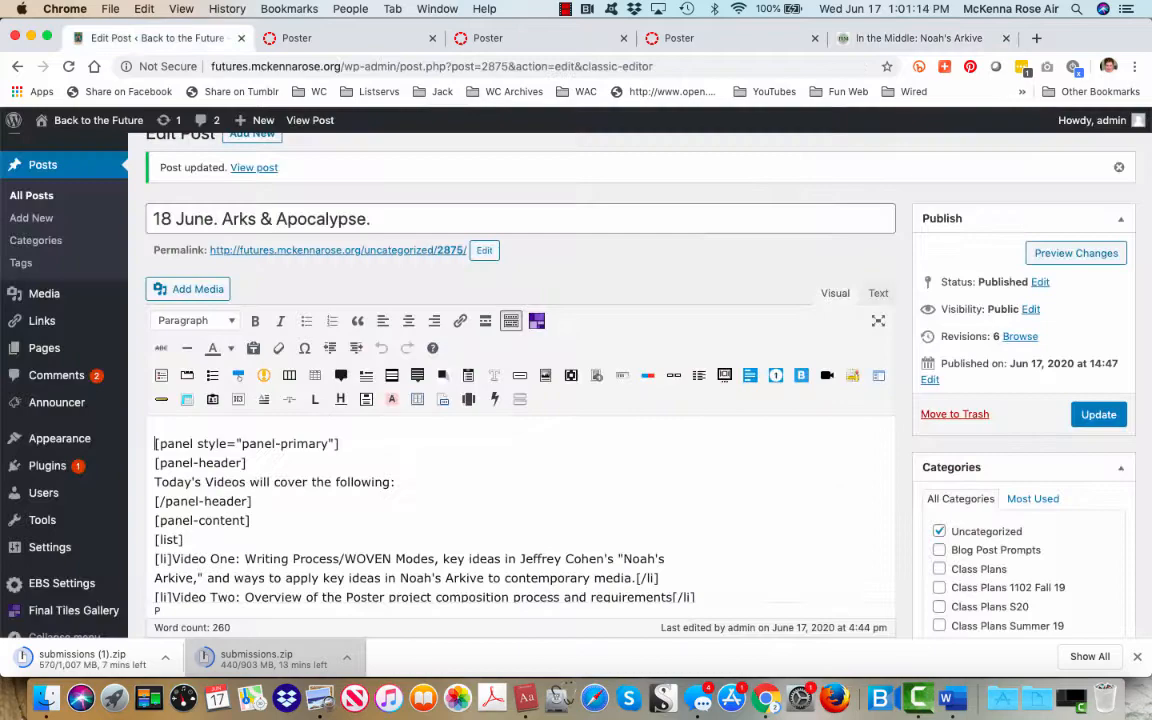
# View the published class post and highlight a passage in its Part II discussion of 'Noah's Arkive'
pyautogui.click(254, 168)
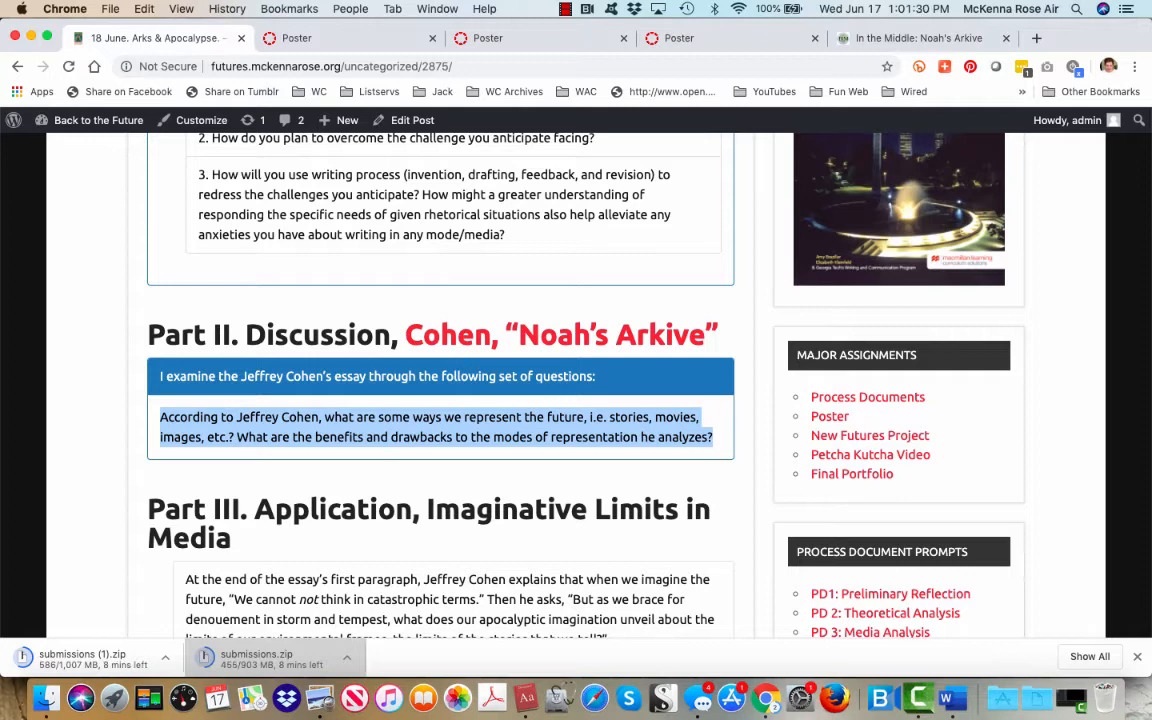
pyautogui.scroll(-3)
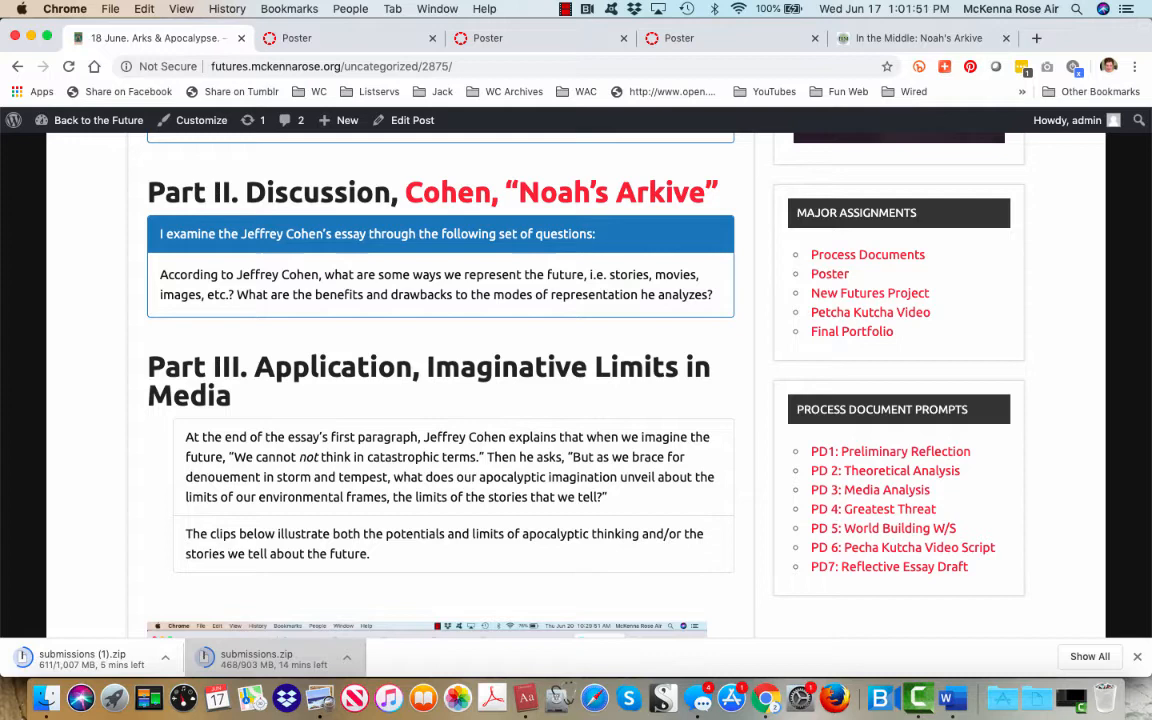
pyautogui.moveTo(322, 274); pyautogui.dragTo(208, 294)
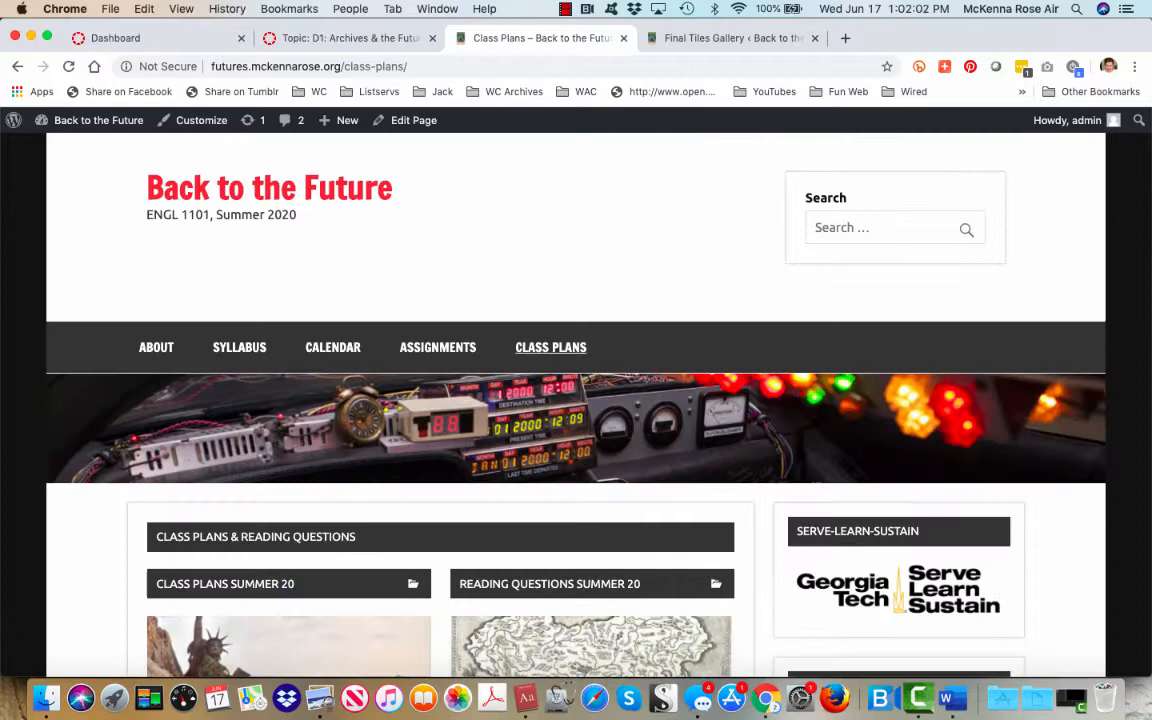
# Switch to Cohen's essay on In the Middle and read into its opening paragraph on The Epic of Gilgamesh
pyautogui.click(916, 38)
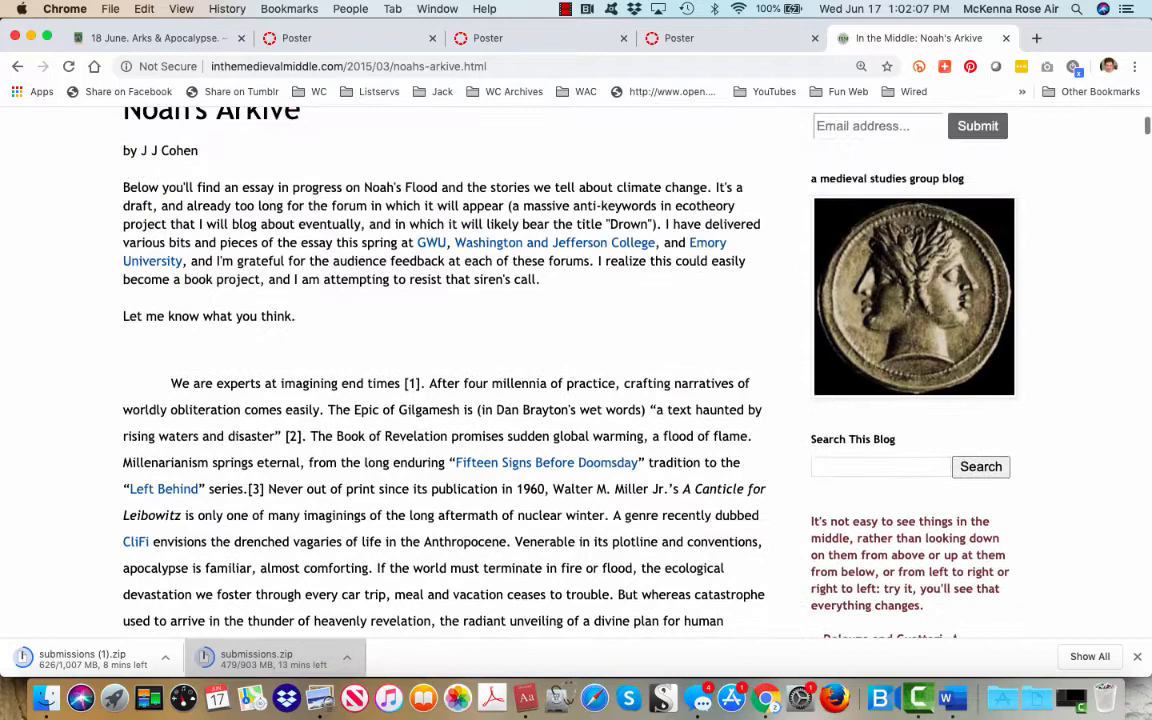
pyautogui.scroll(3)
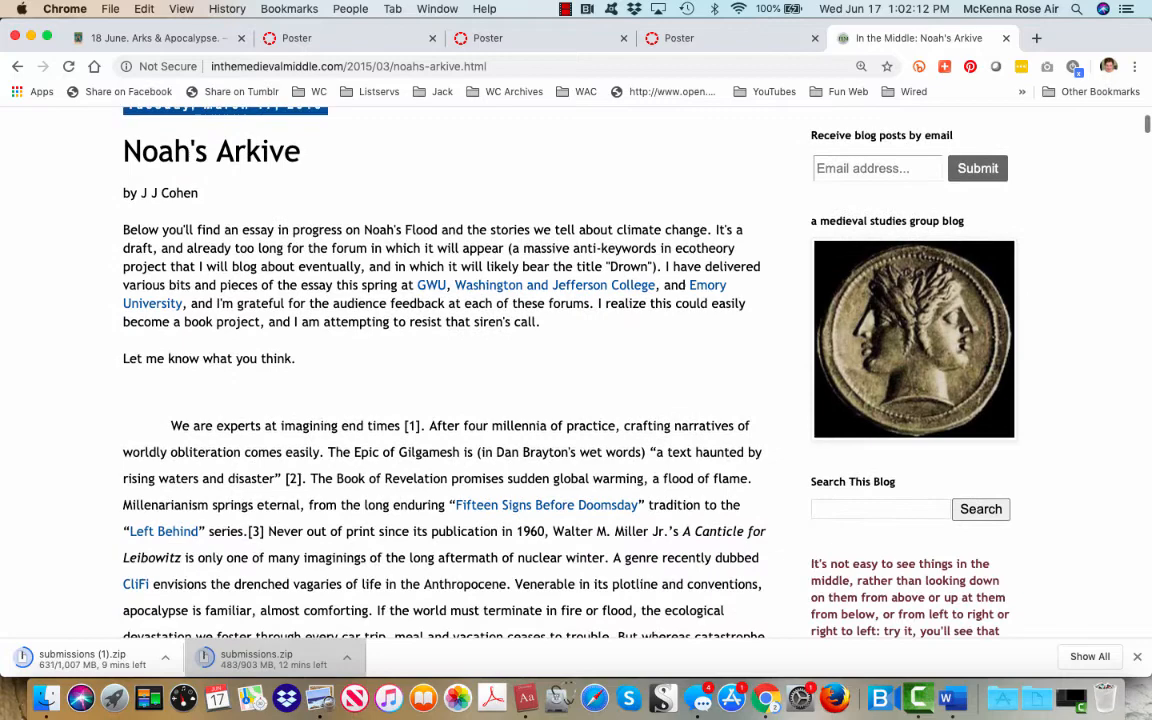
pyautogui.scroll(-3)
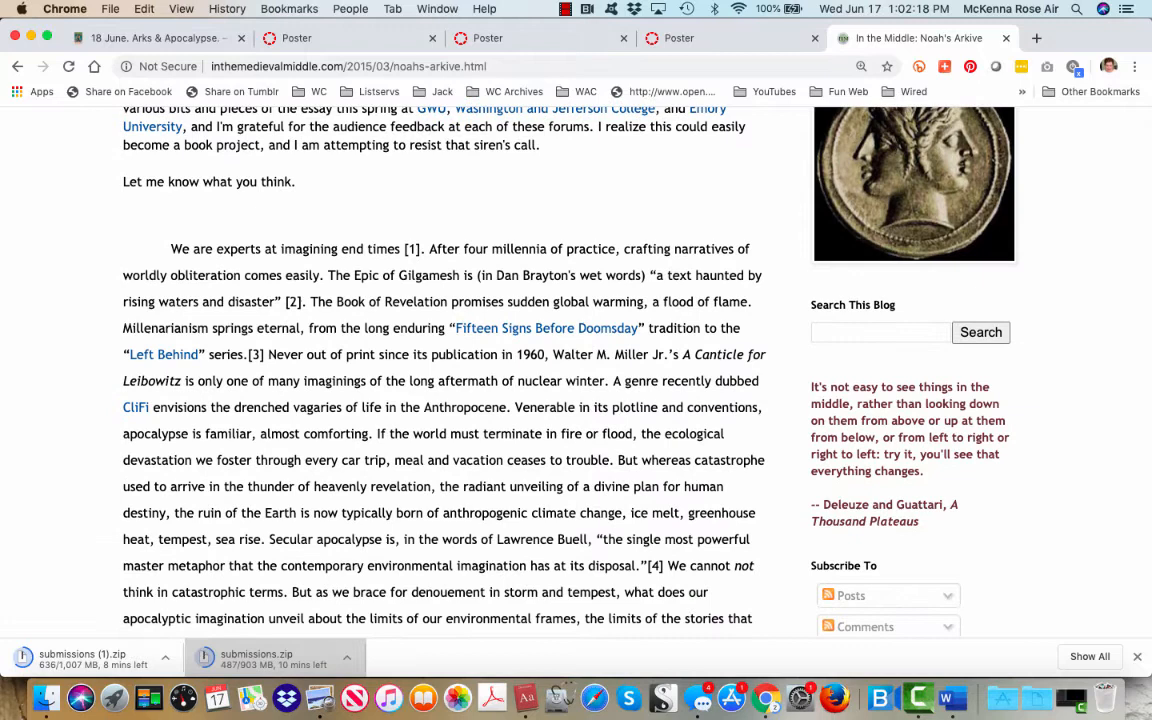
pyautogui.scroll(-3)
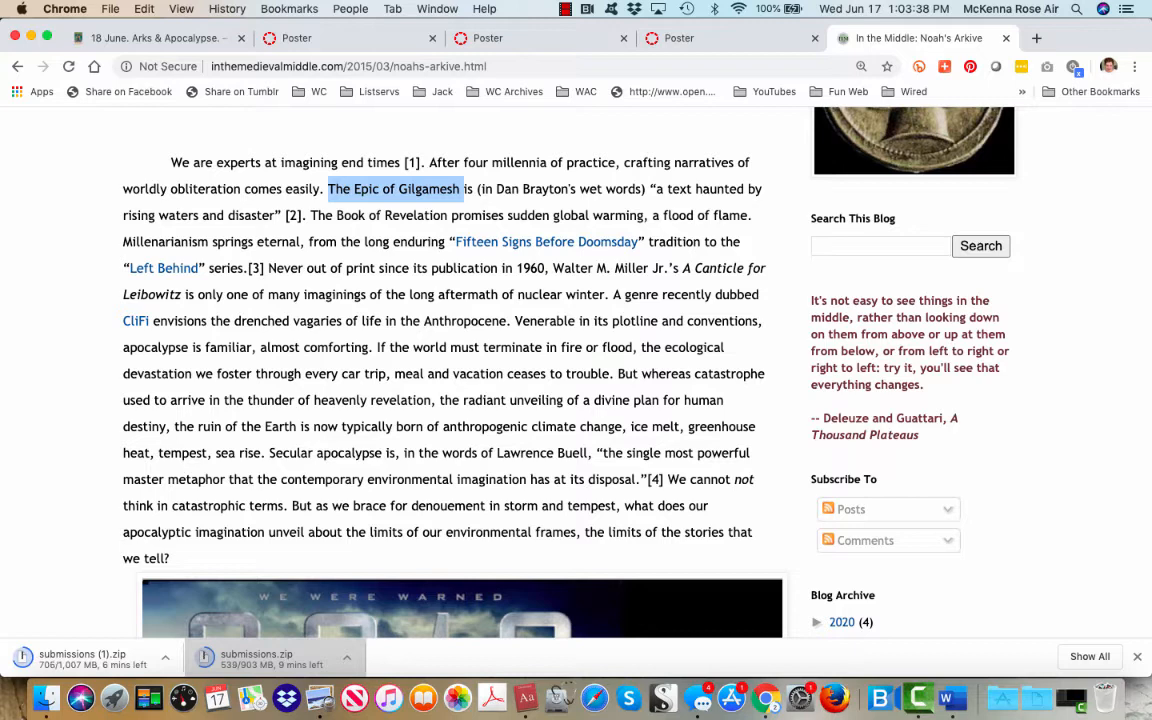
# Highlight 'Anthropocene' and read on to the Lawrence Buell passage on secular apocalypse
pyautogui.doubleClick(464, 320)
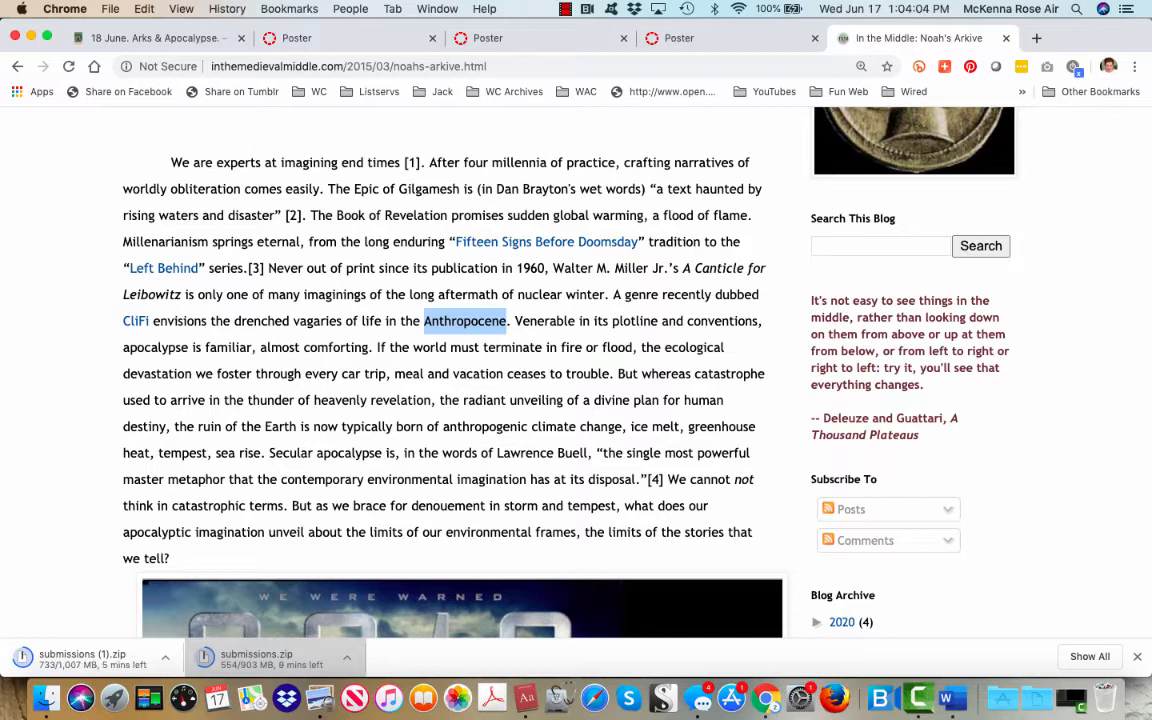
pyautogui.scroll(-3)
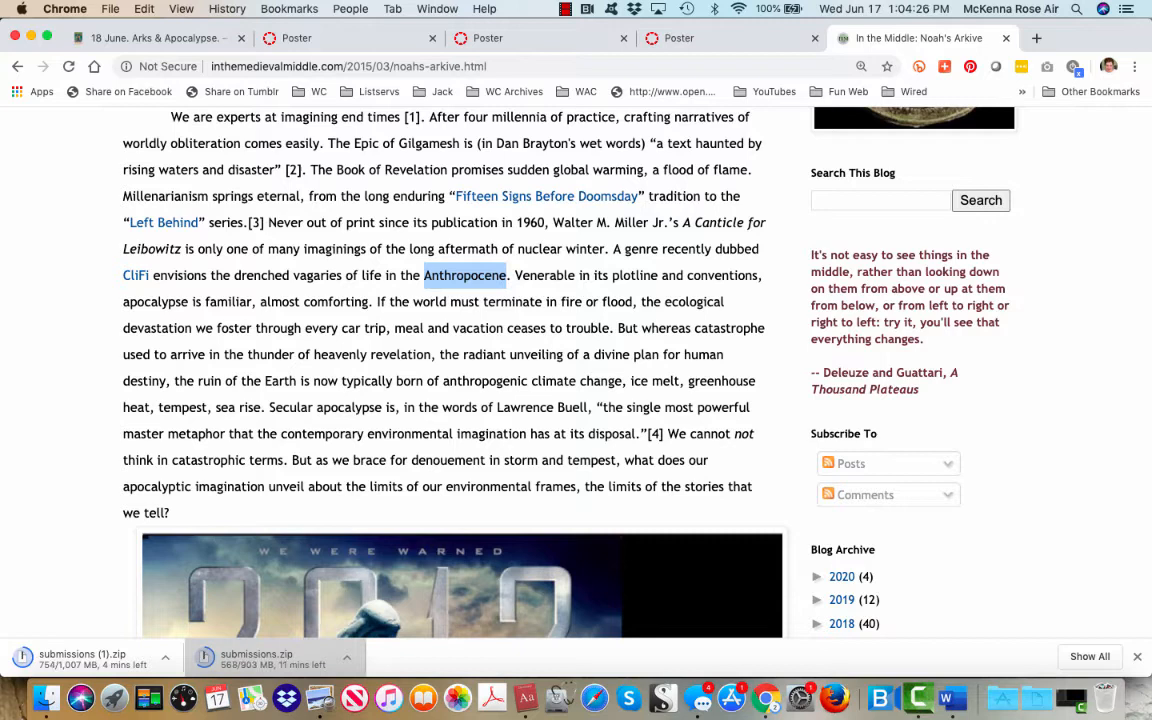
pyautogui.scroll(-3)
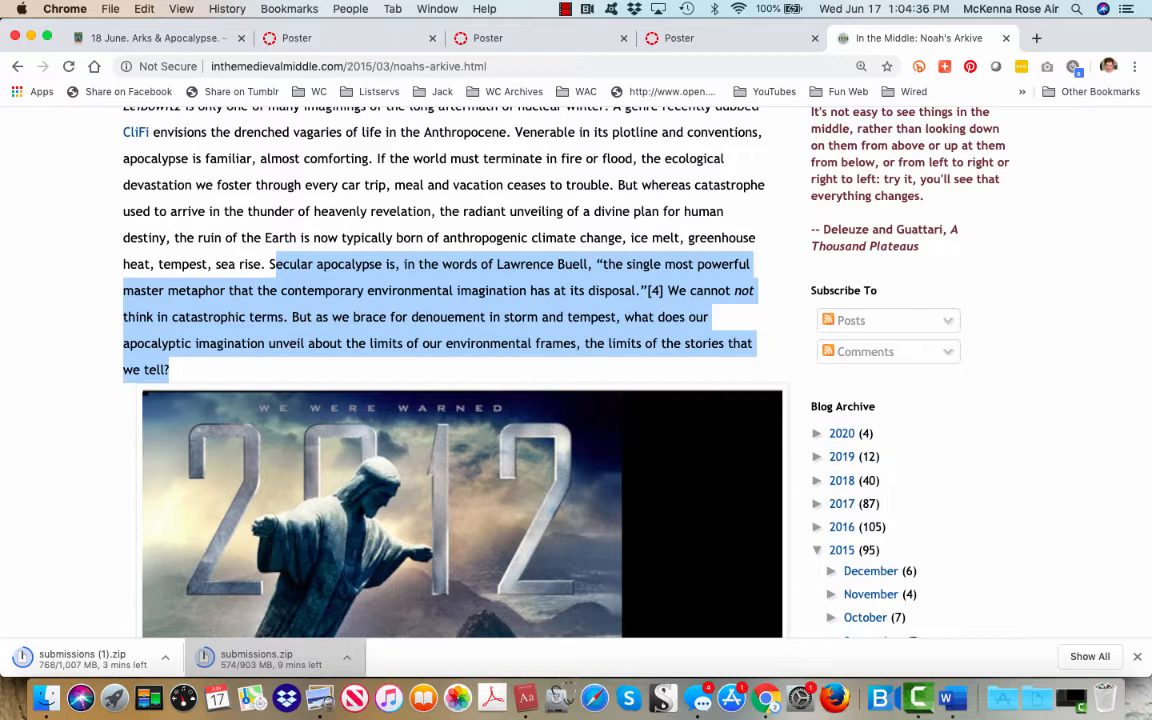
# Scroll through the passage on Linn's submerged-Manhattan map down to the flooded London photo
pyautogui.scroll(-3)
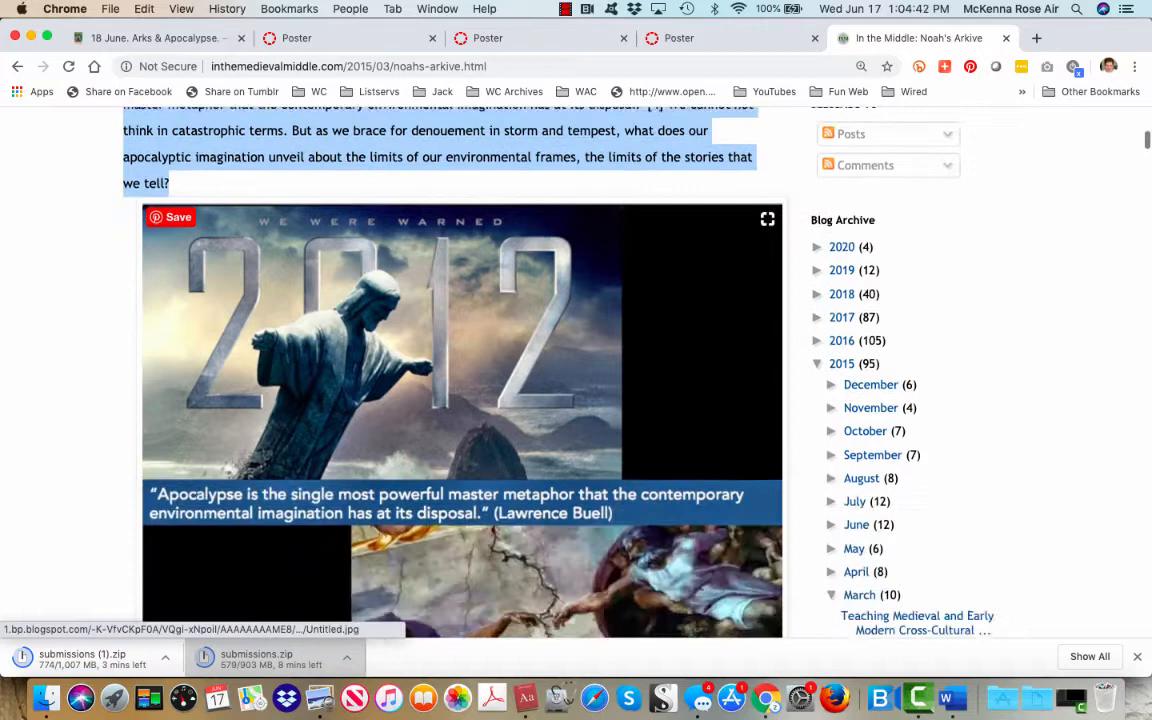
pyautogui.scroll(-3)
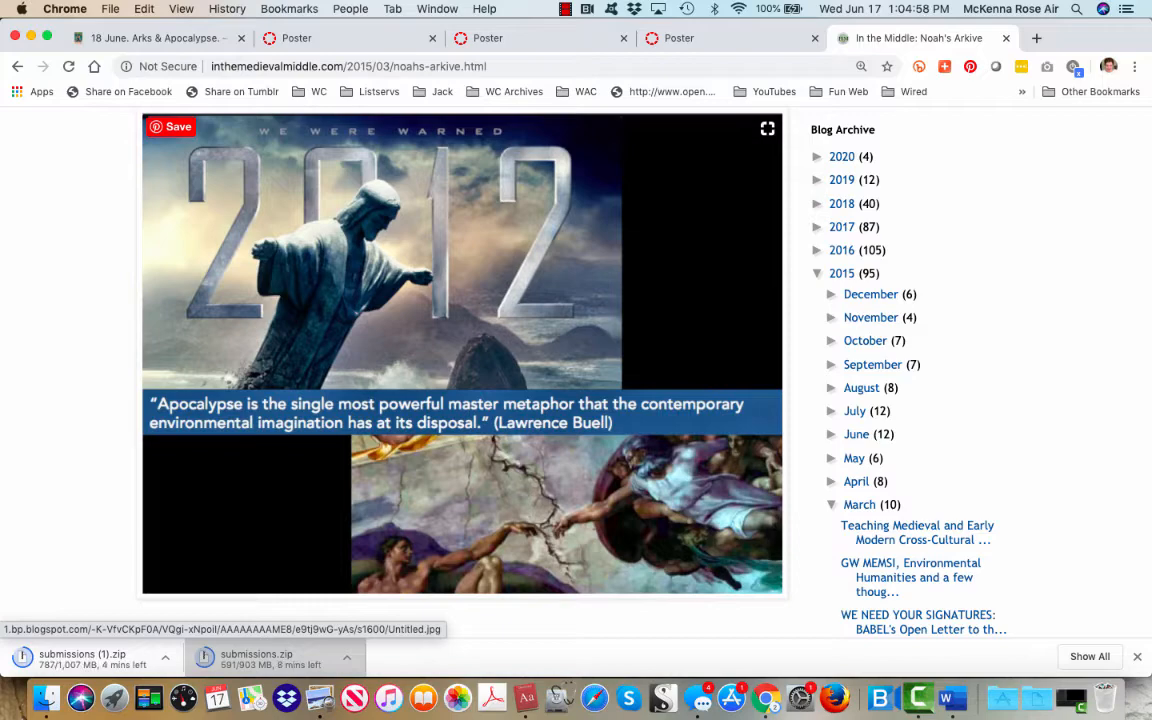
pyautogui.scroll(-3)
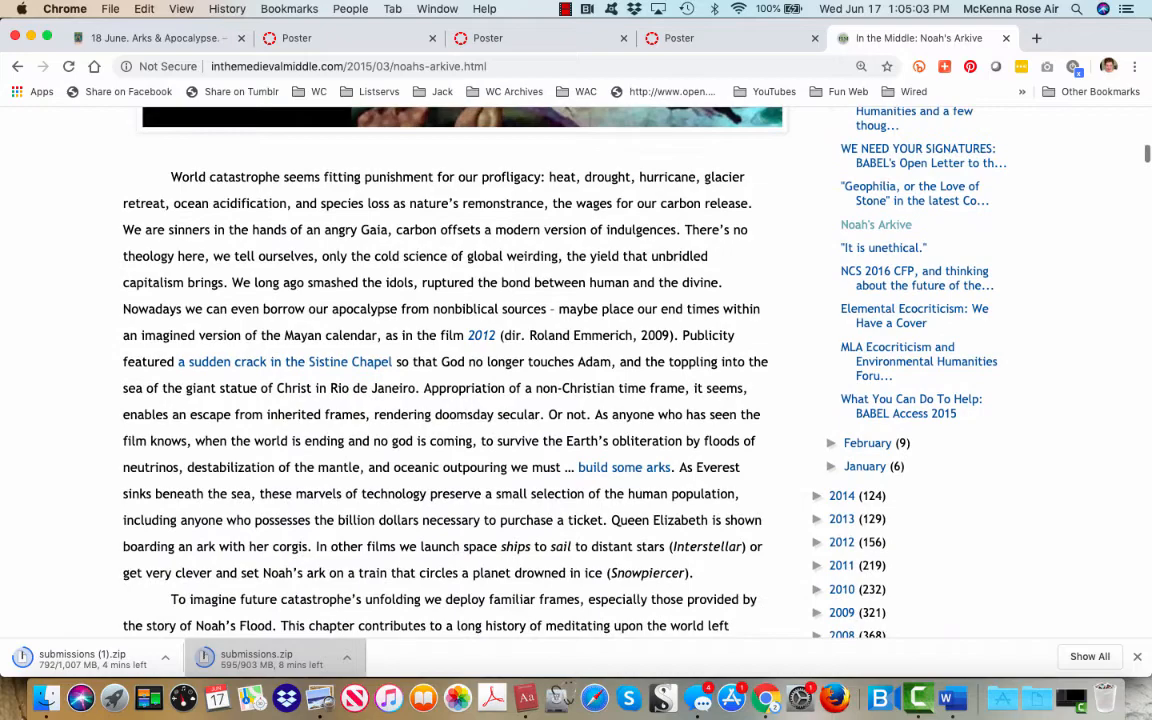
pyautogui.scroll(-3)
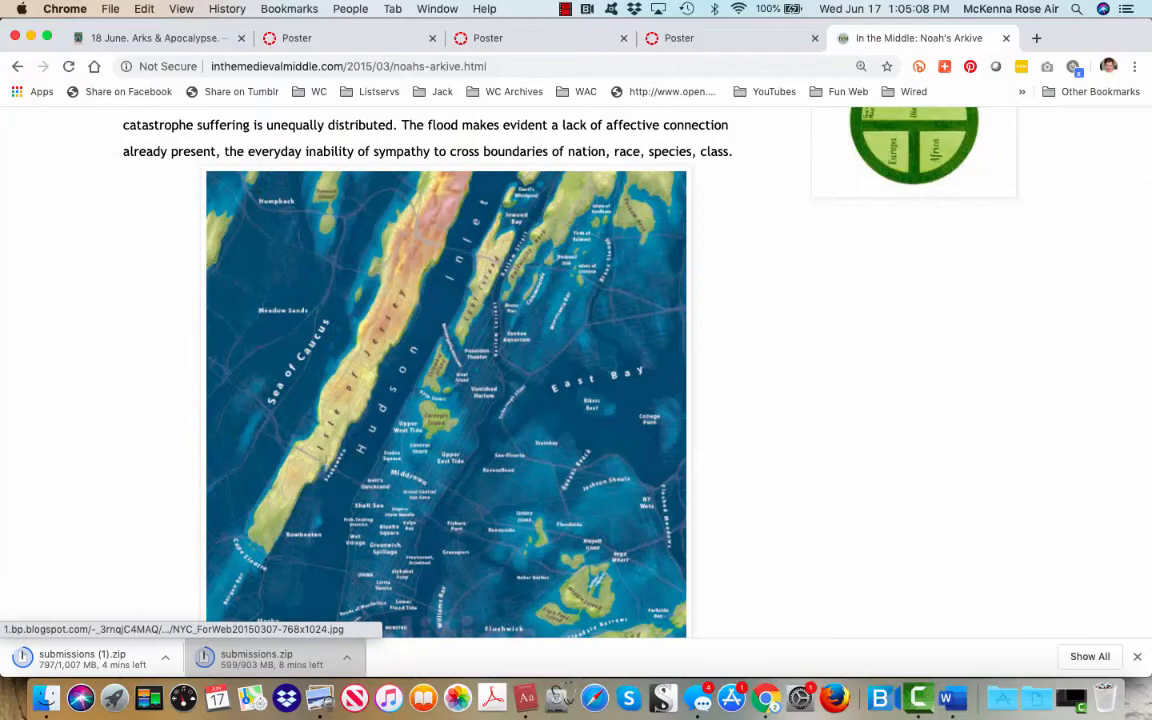
pyautogui.scroll(3)
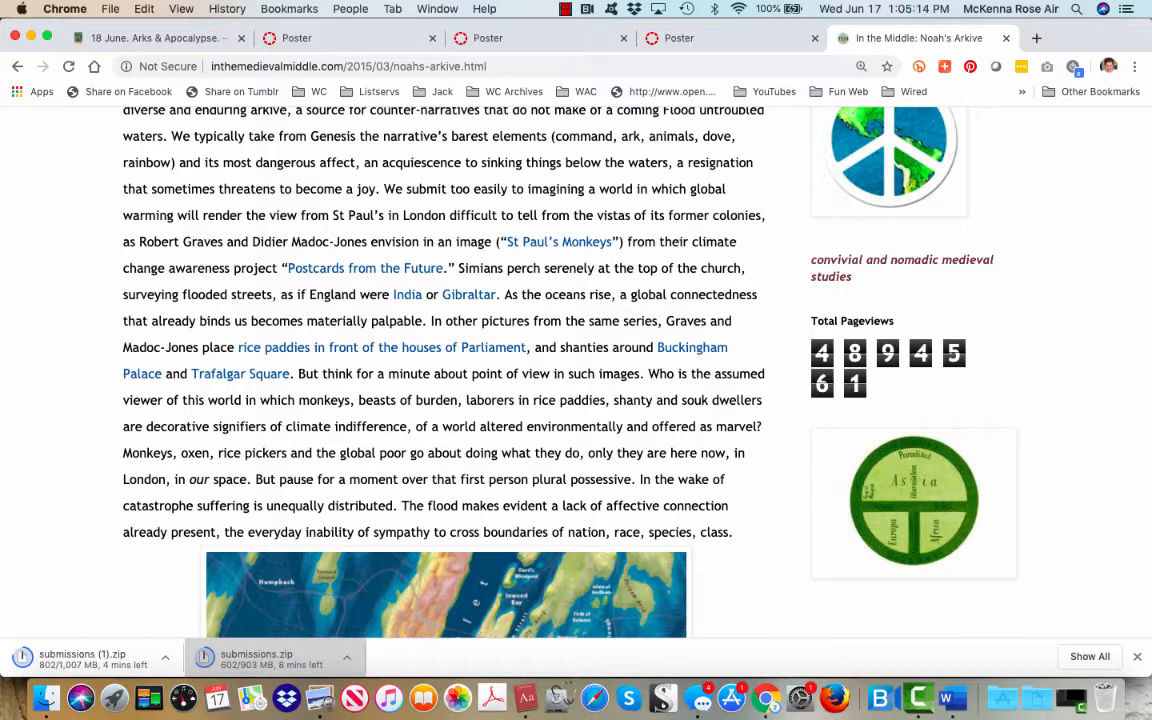
pyautogui.scroll(-3)
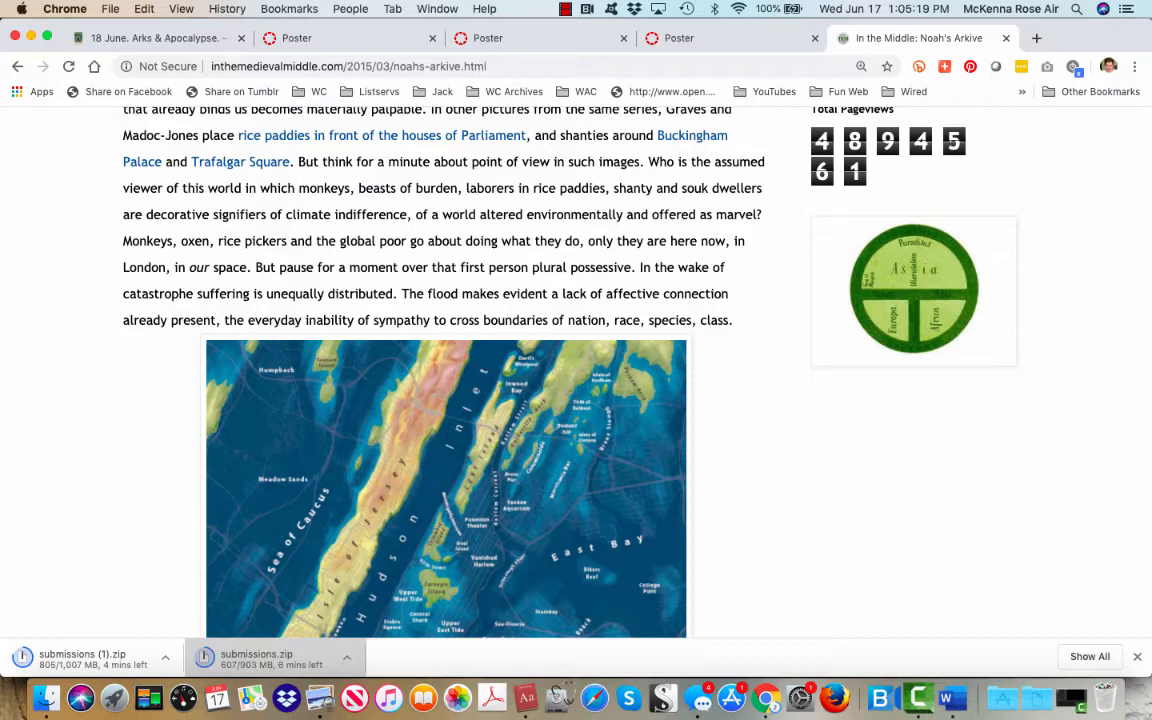
pyautogui.scroll(-3)
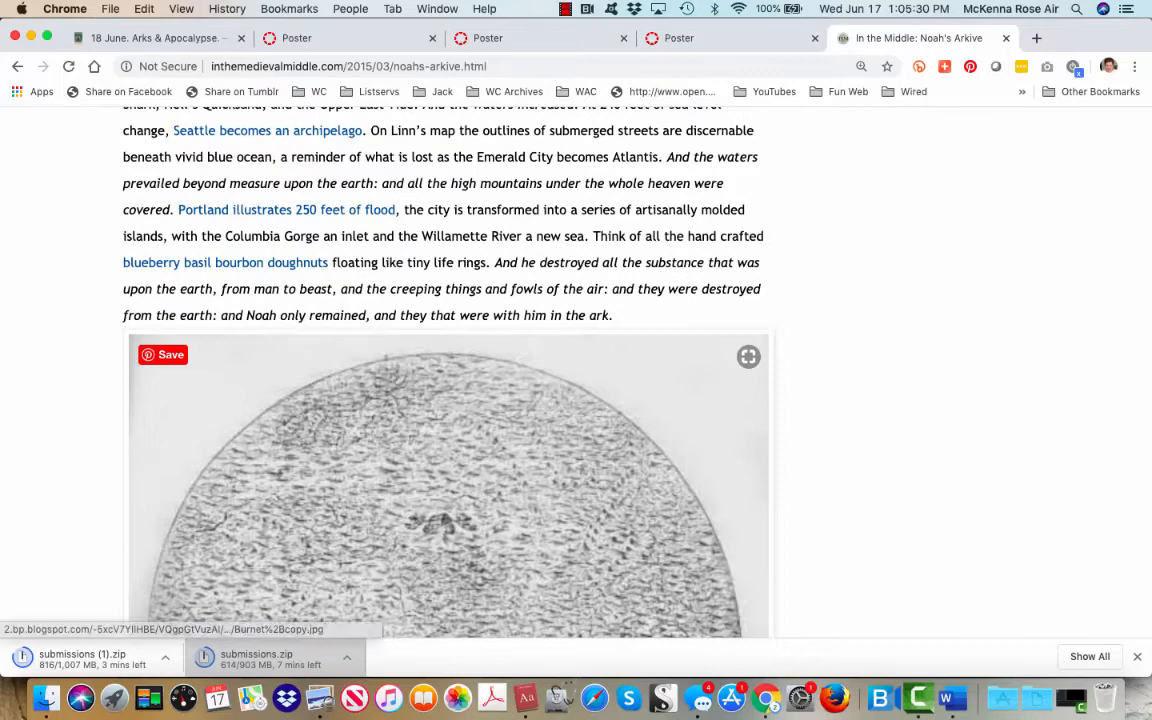
pyautogui.scroll(3)
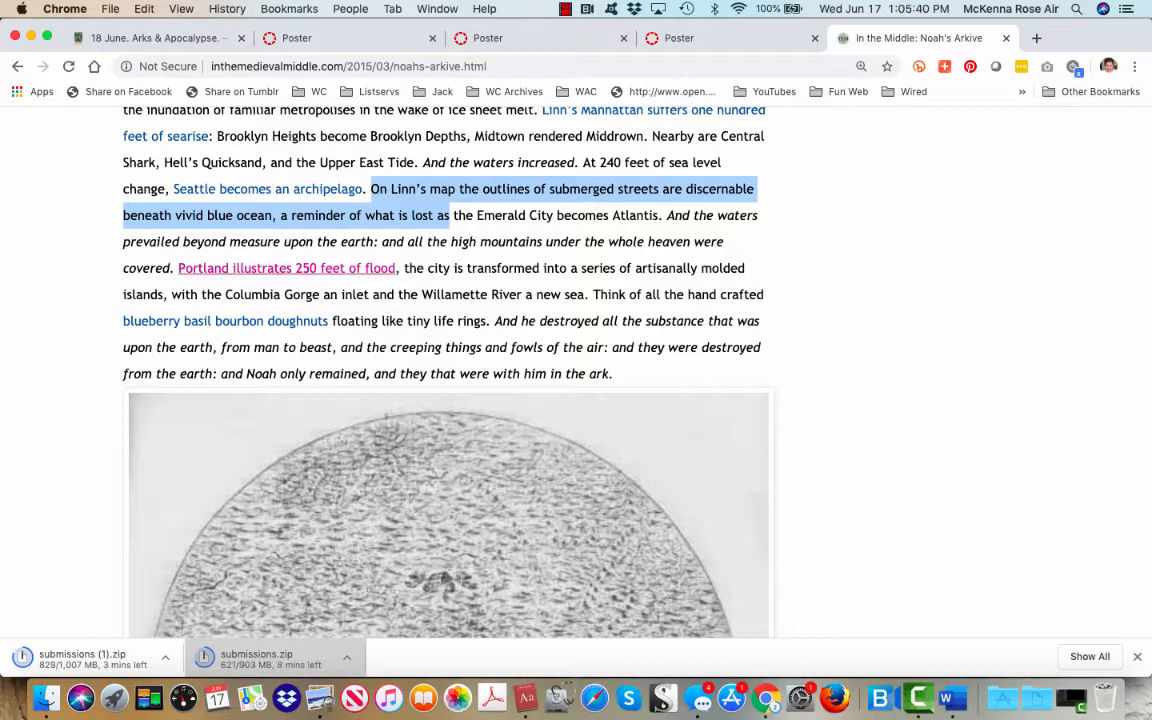
pyautogui.scroll(-3)
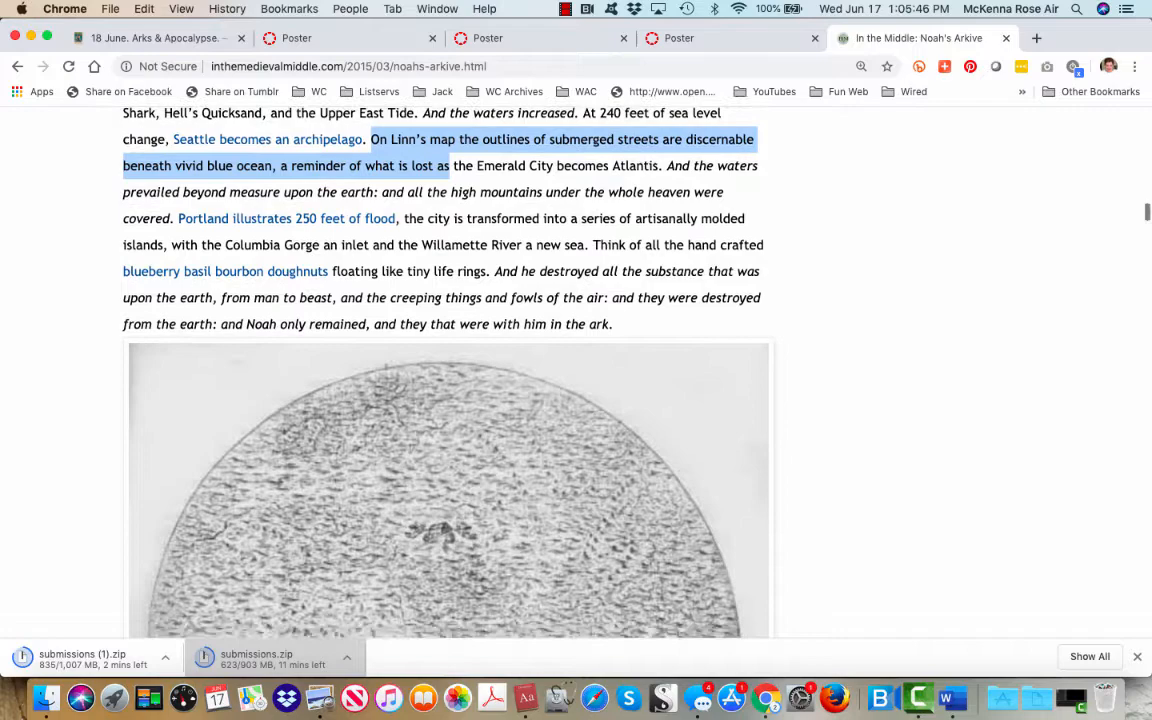
pyautogui.scroll(-3)
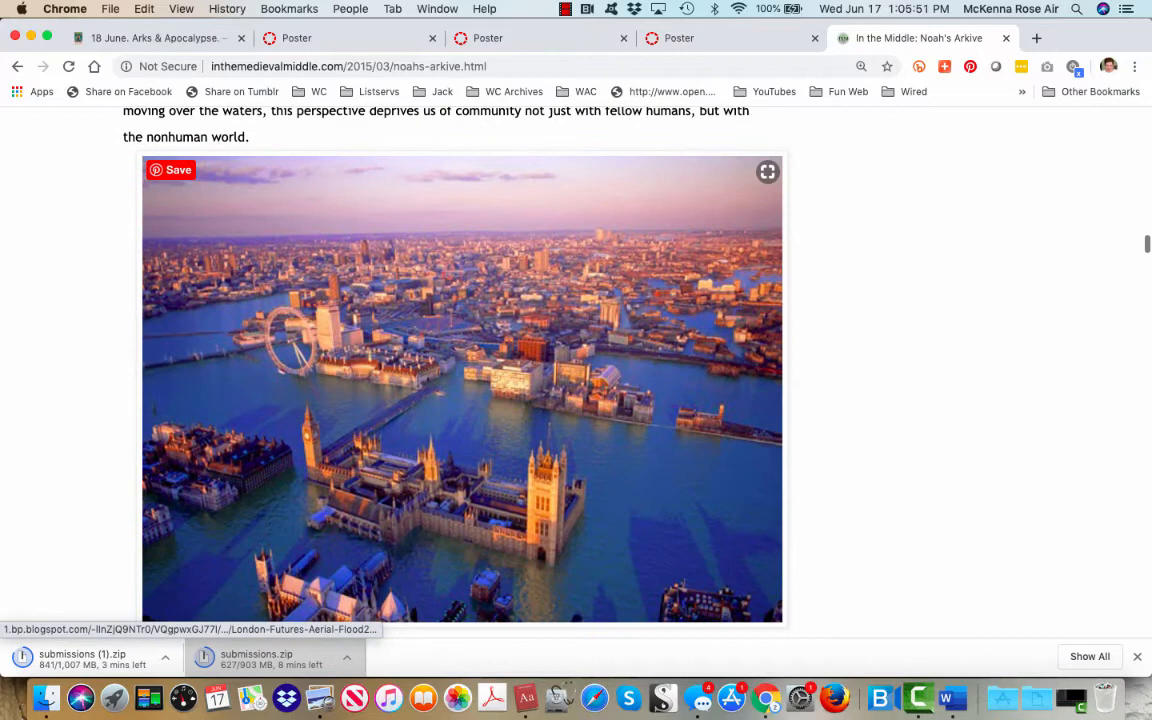
pyautogui.scroll(3)
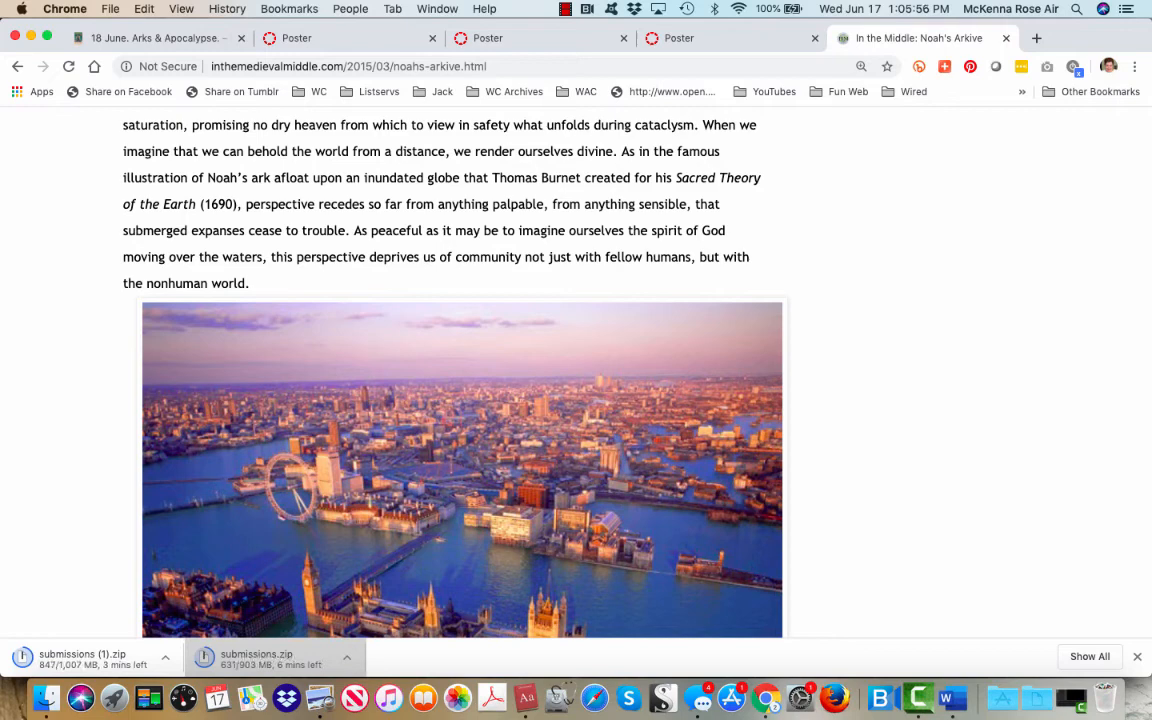
pyautogui.scroll(-3)
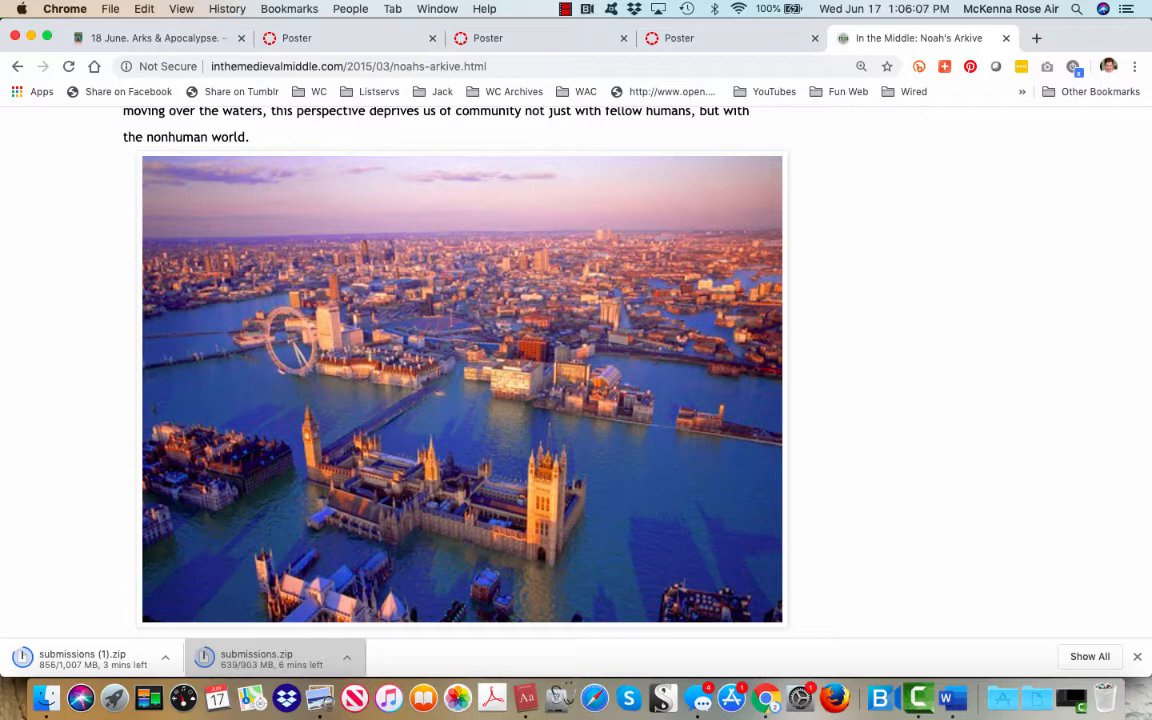
pyautogui.scroll(-3)
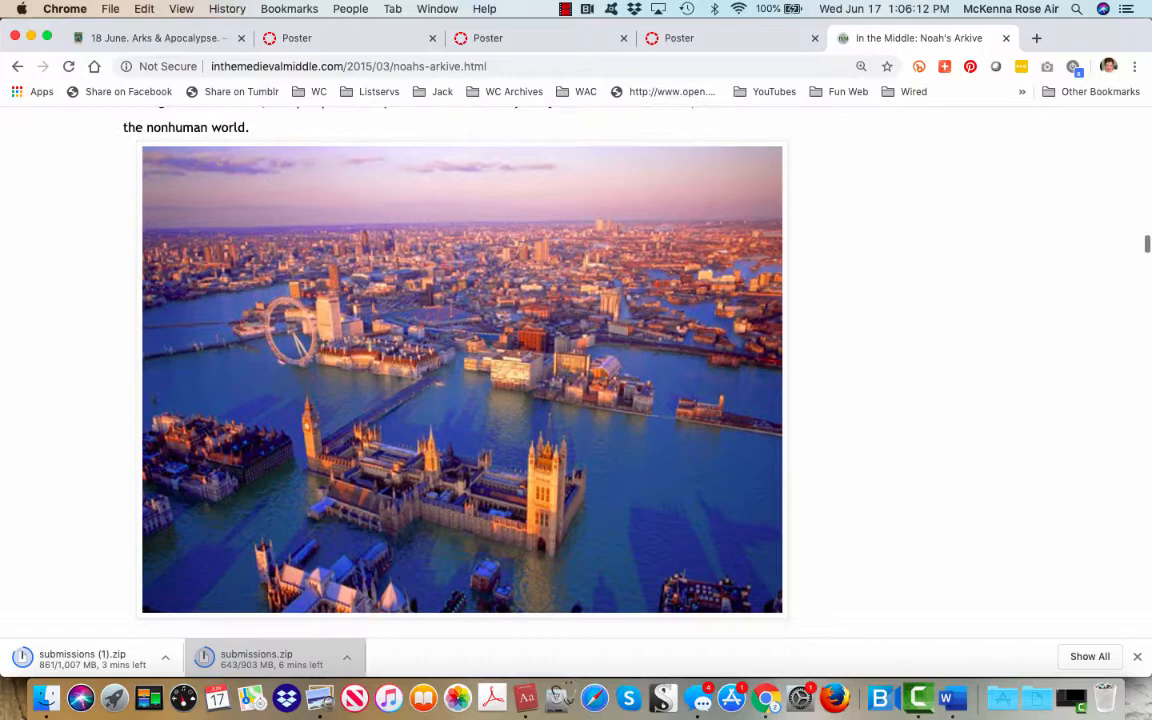
pyautogui.scroll(-3)
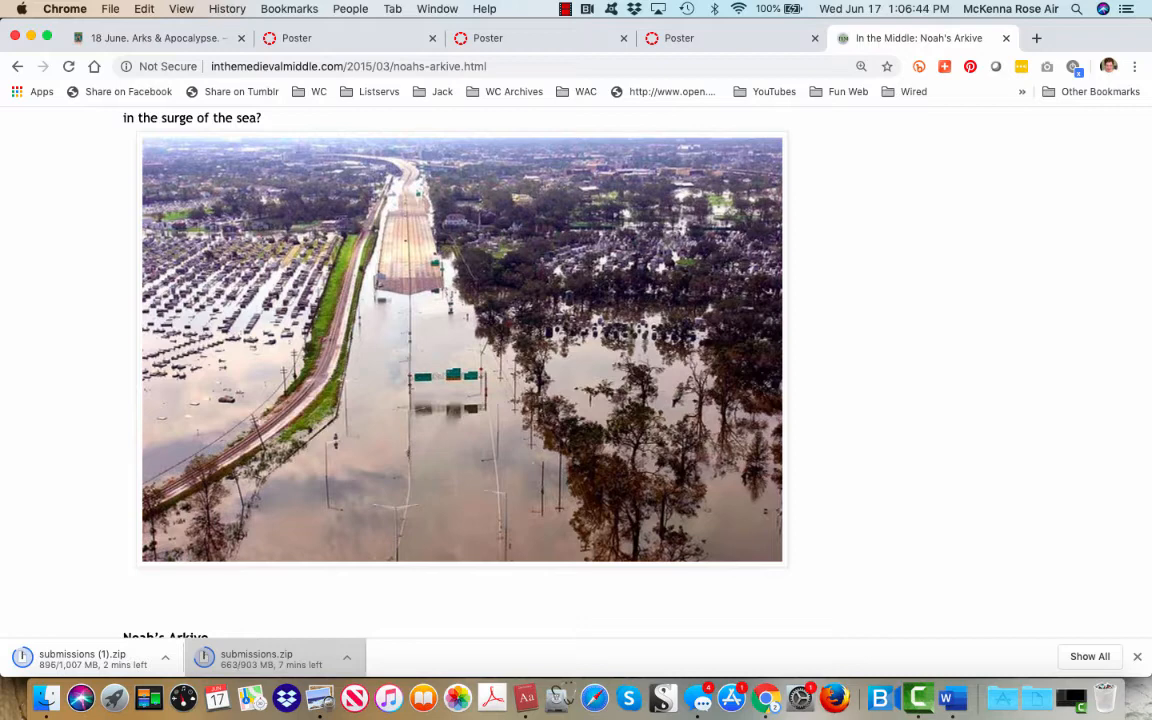
pyautogui.moveTo(462, 348)
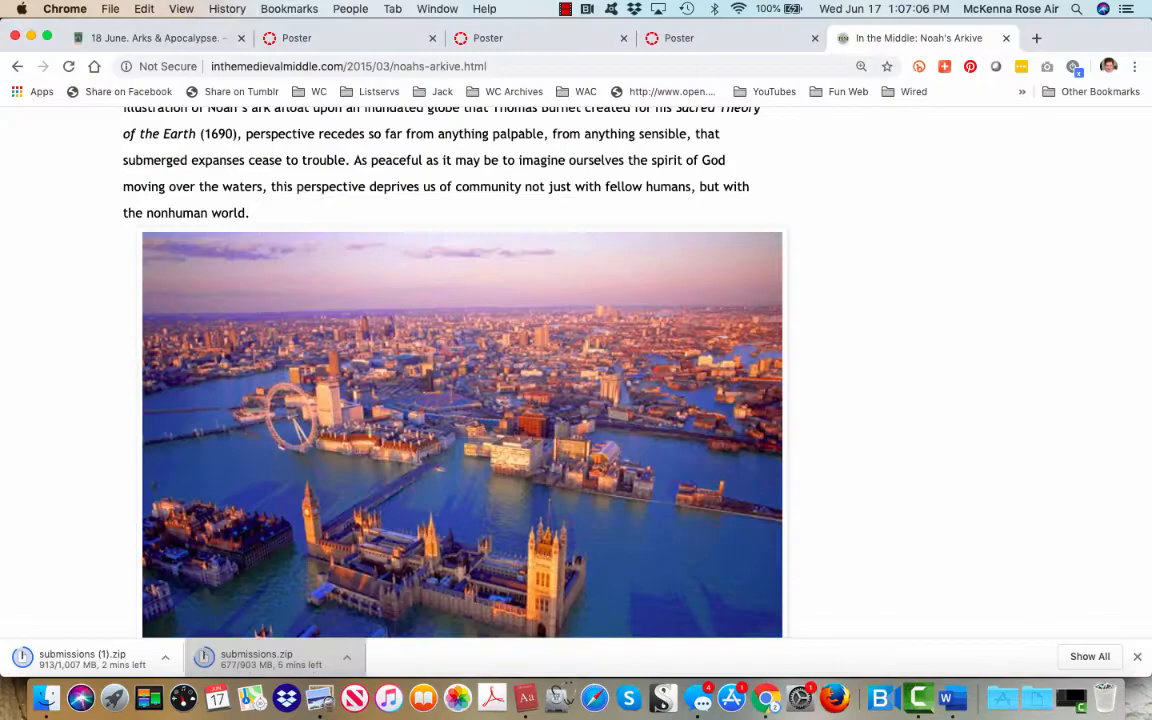
# Scroll down the essay and back up to its opening paragraphs
pyautogui.scroll(-3)
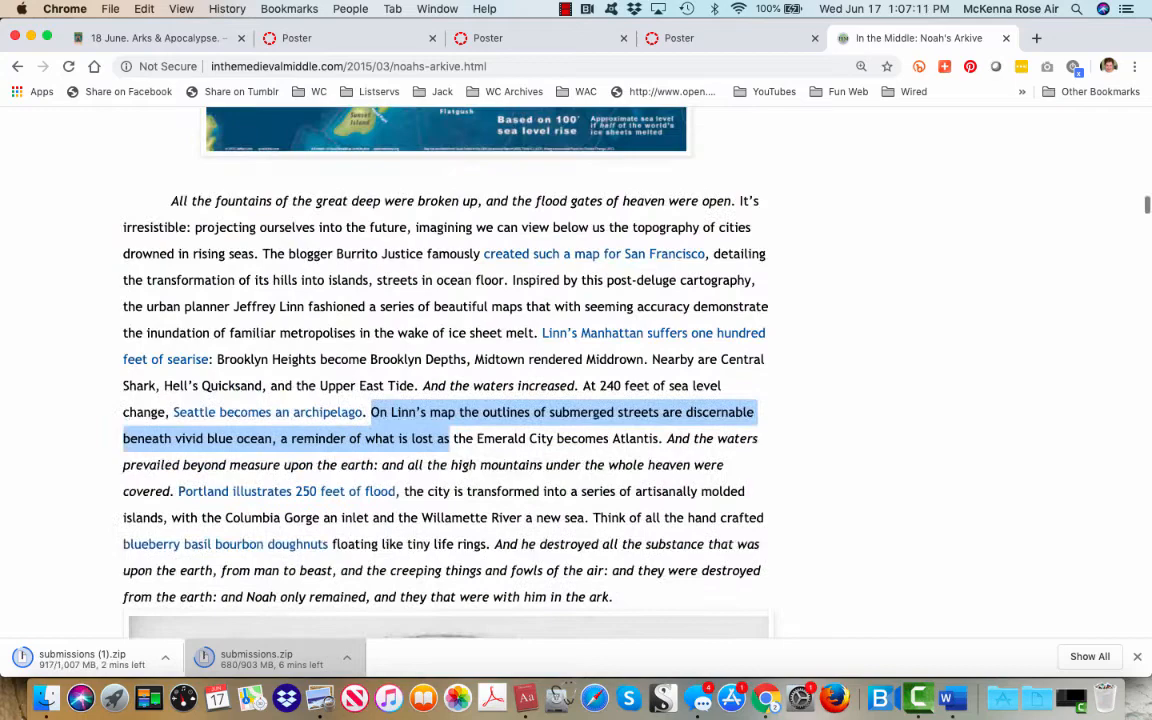
pyautogui.scroll(-3)
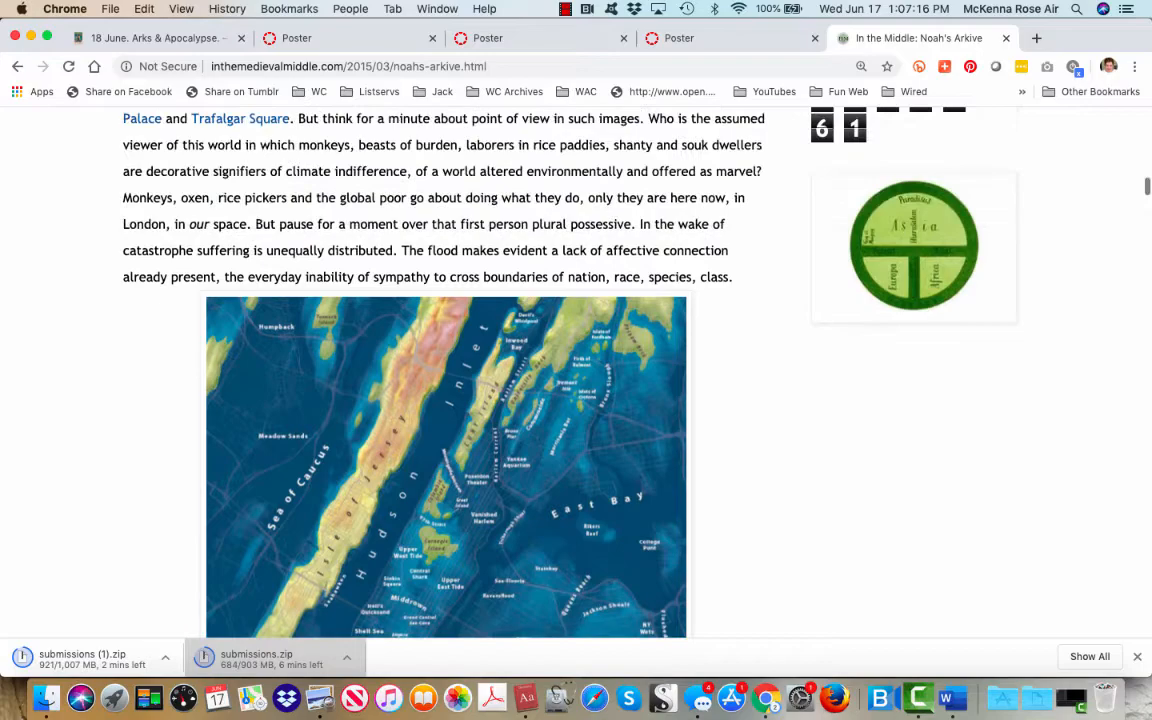
pyautogui.scroll(-3)
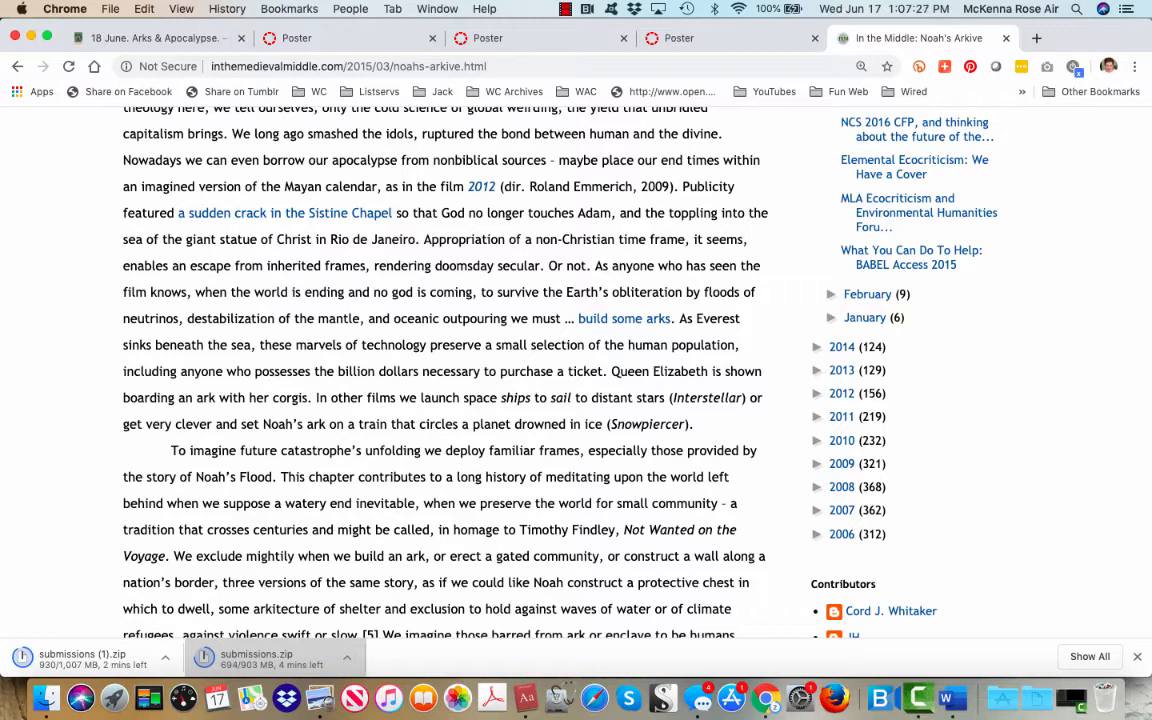
pyautogui.scroll(-3)
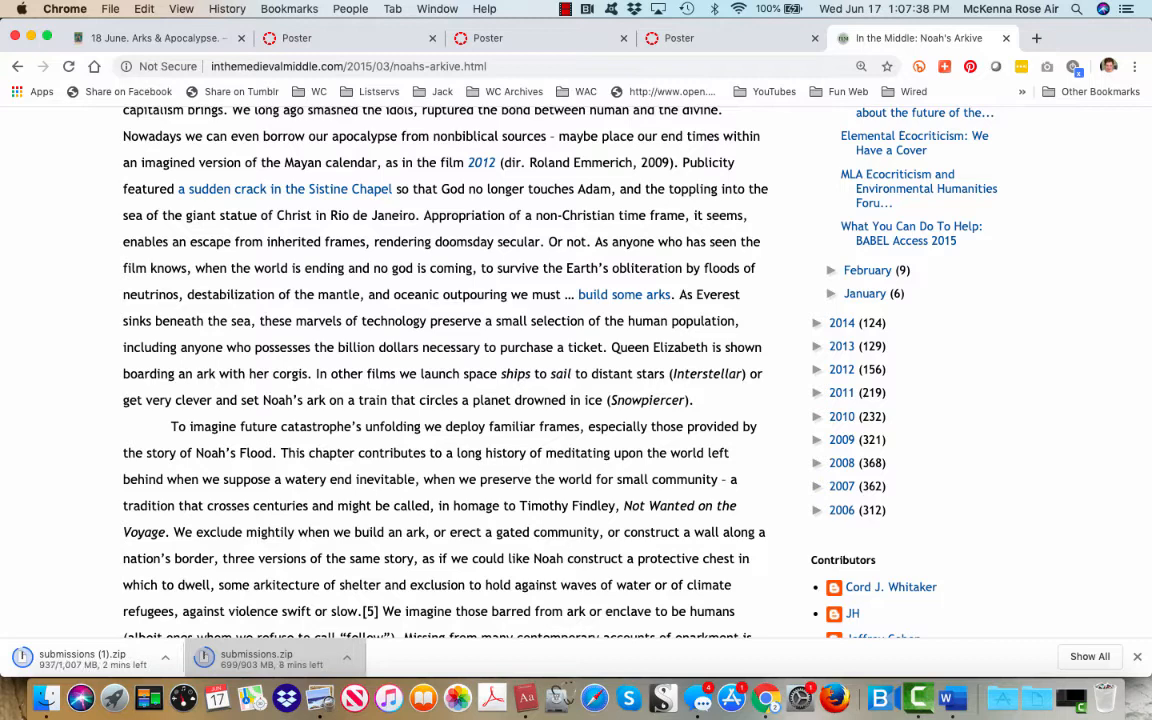
pyautogui.scroll(3)
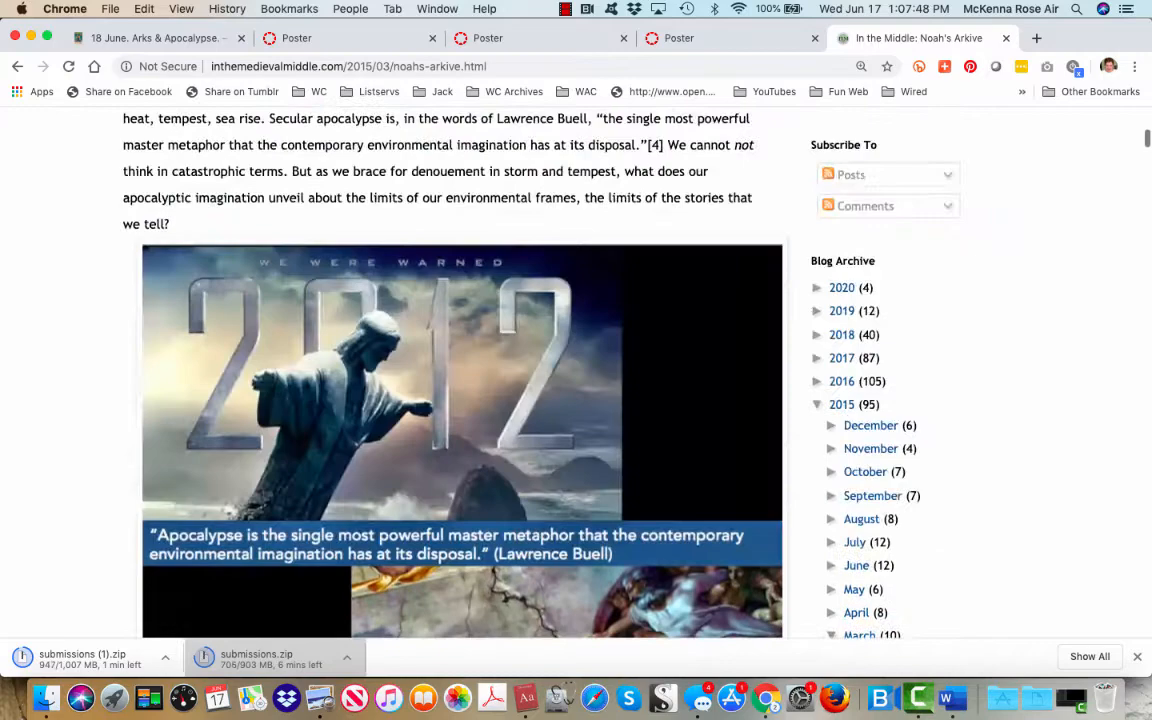
pyautogui.scroll(3)
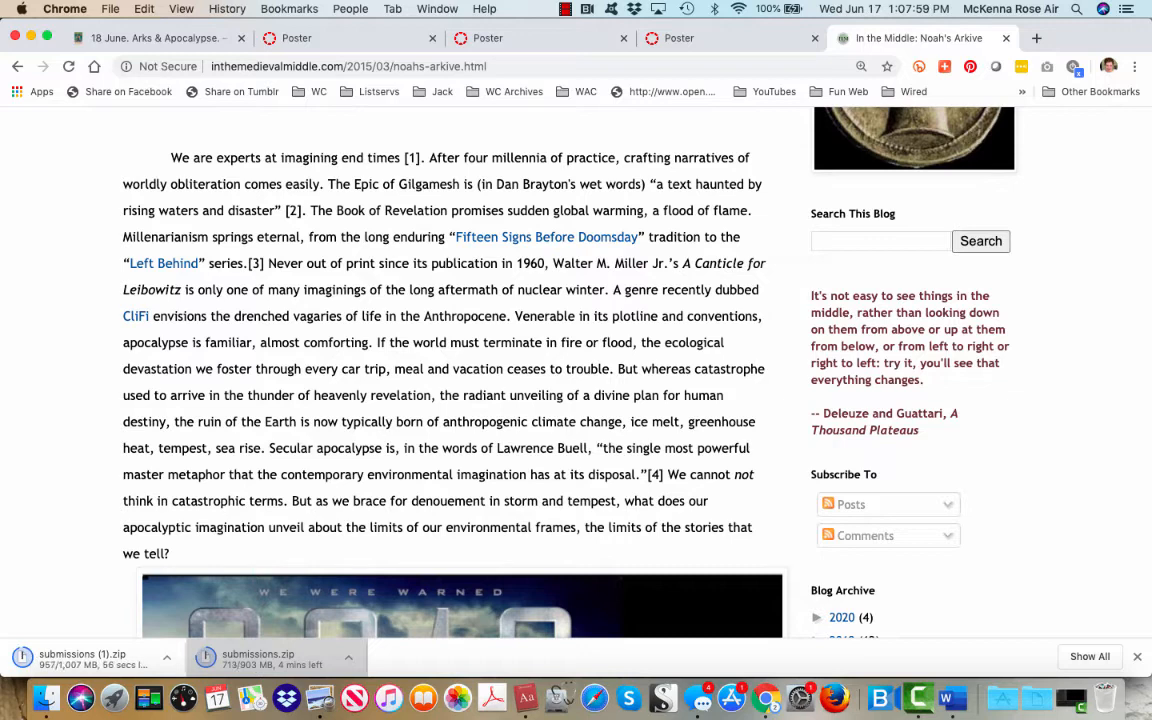
# Highlight the sentence about building arks as Everest sinks beneath the sea, then read on
pyautogui.moveTo(390, 342); pyautogui.dragTo(604, 368)
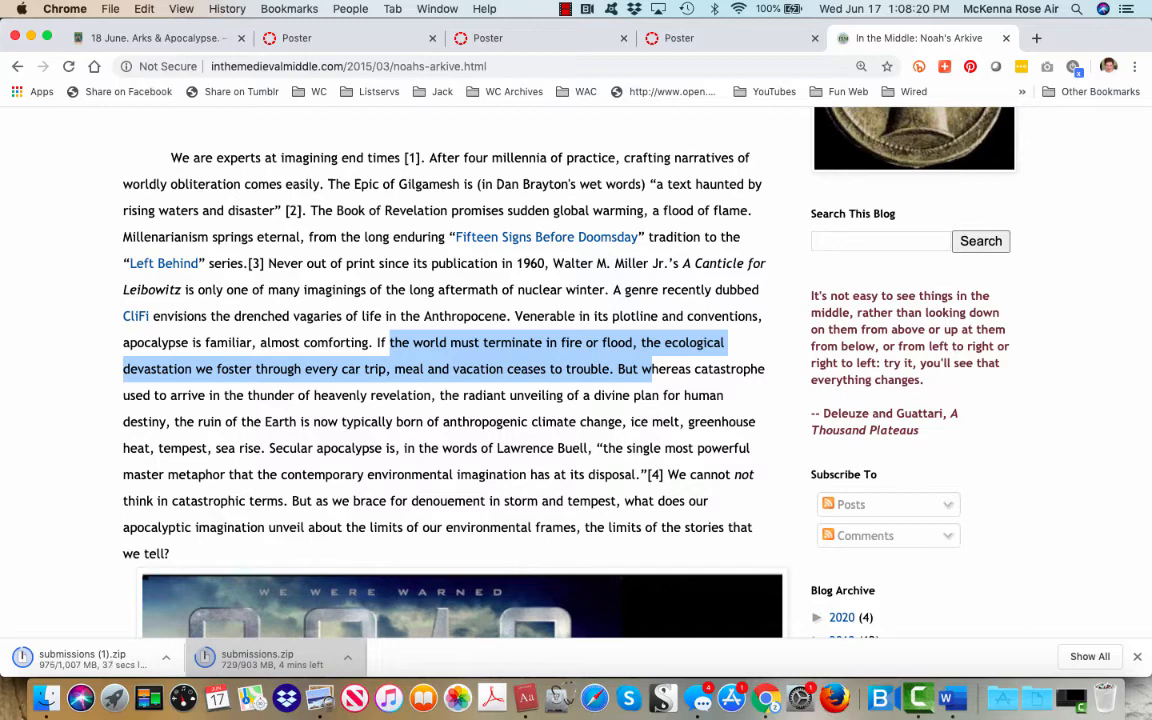
pyautogui.scroll(-3)
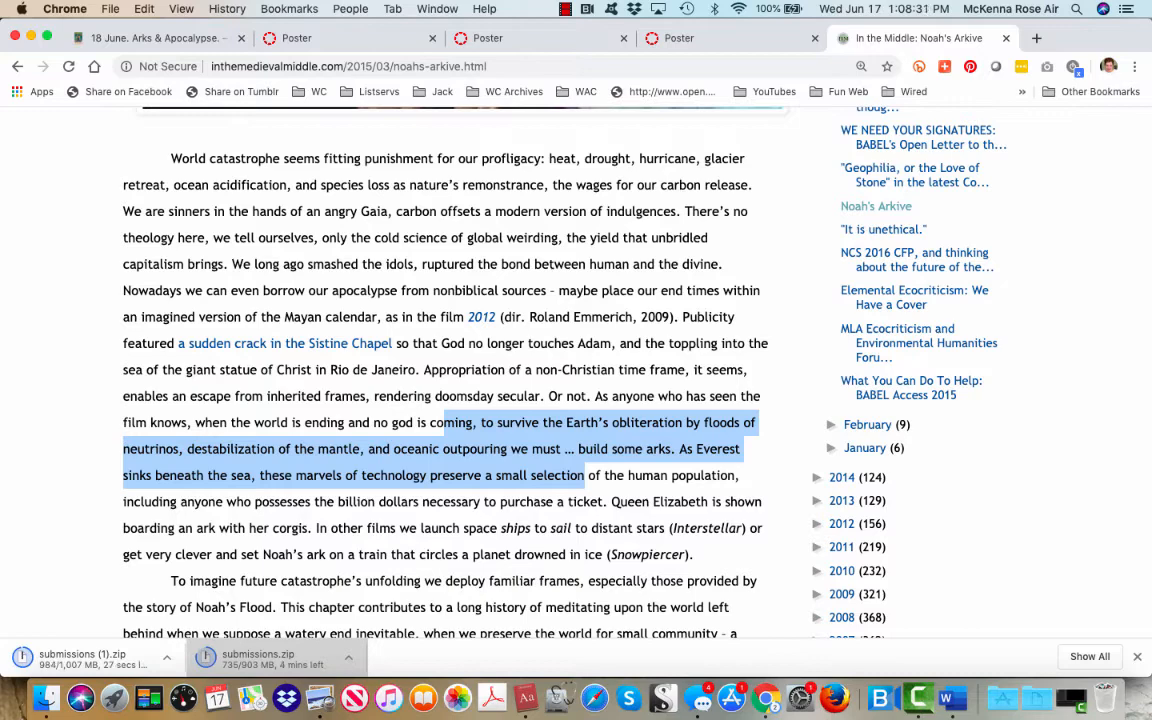
pyautogui.scroll(-3)
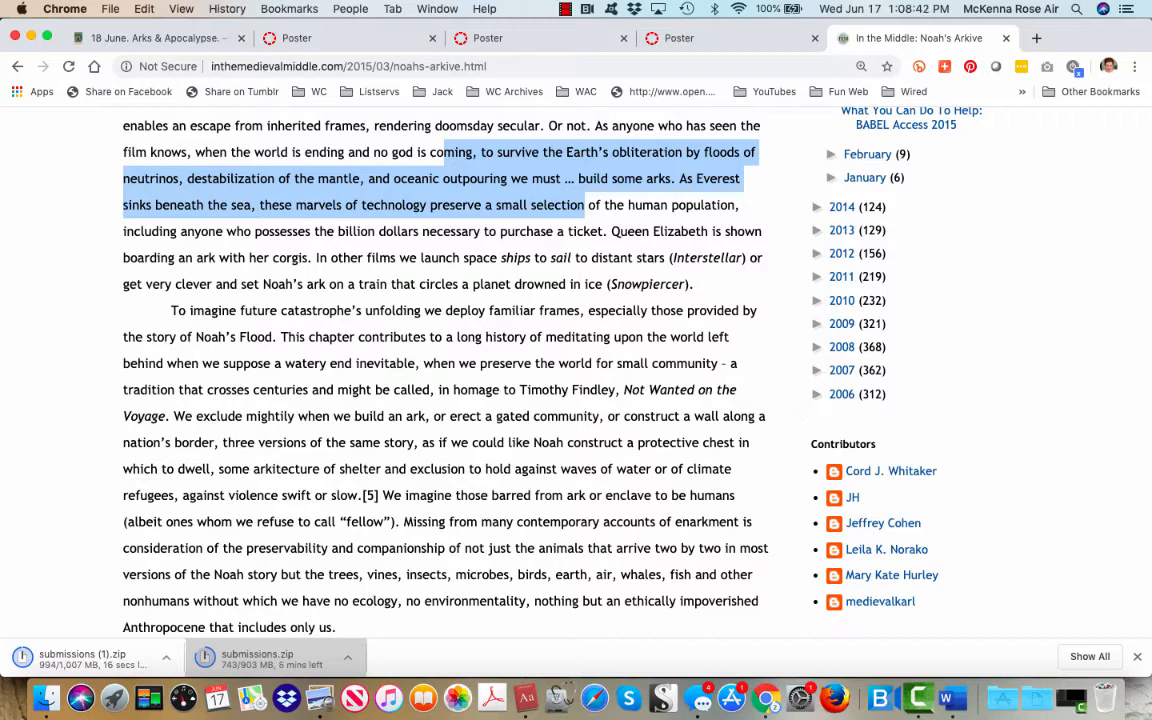
# Scroll past the Noah's Flood paragraph to the 'Make Thee an Ark' heading
pyautogui.scroll(-3)
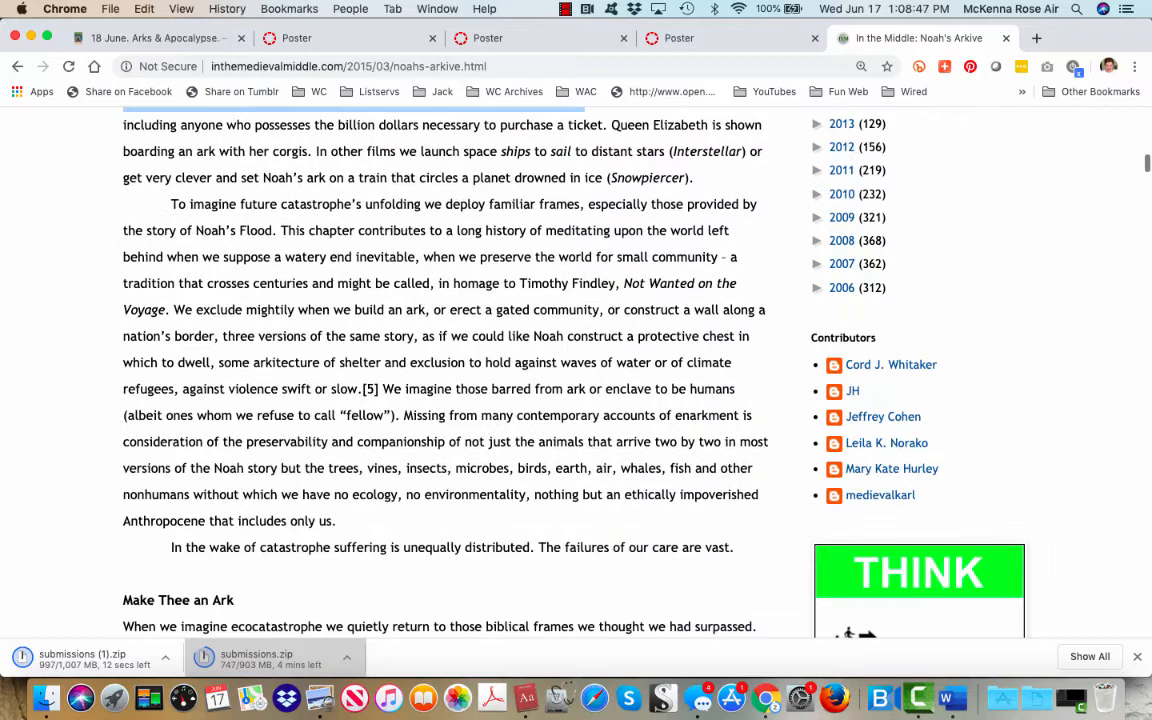
pyautogui.scroll(-3)
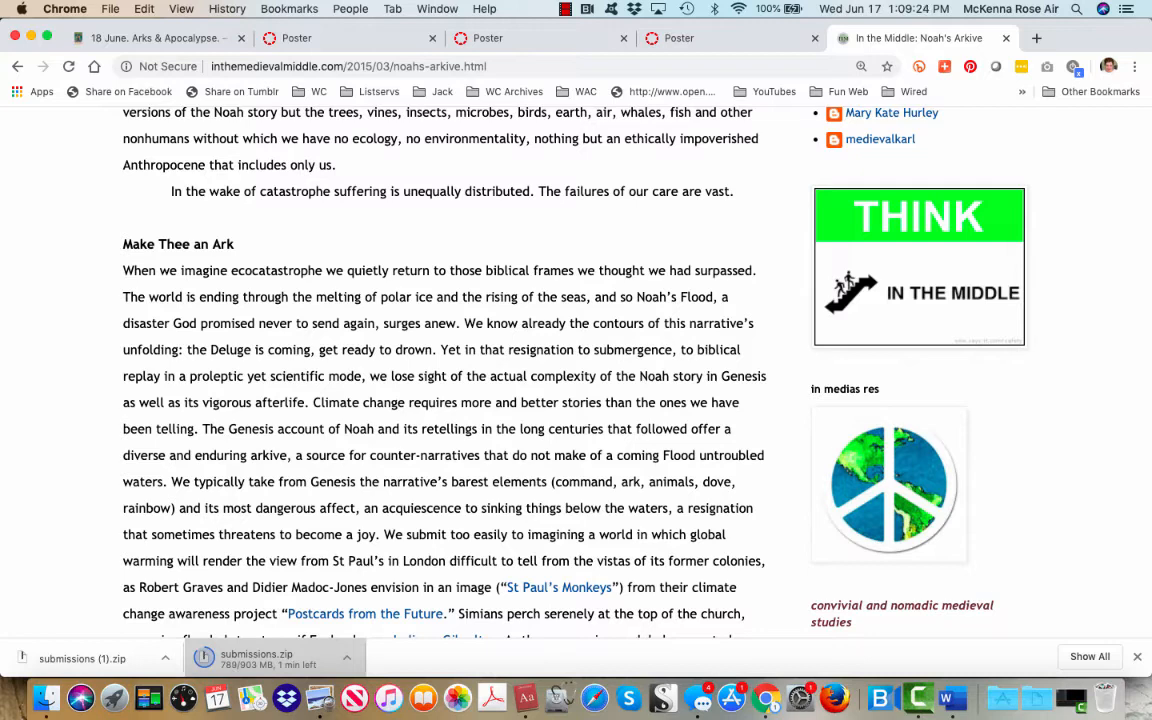
# Scroll past the St Paul's Monkeys paragraph to the flooded-world map image
pyautogui.scroll(-3)
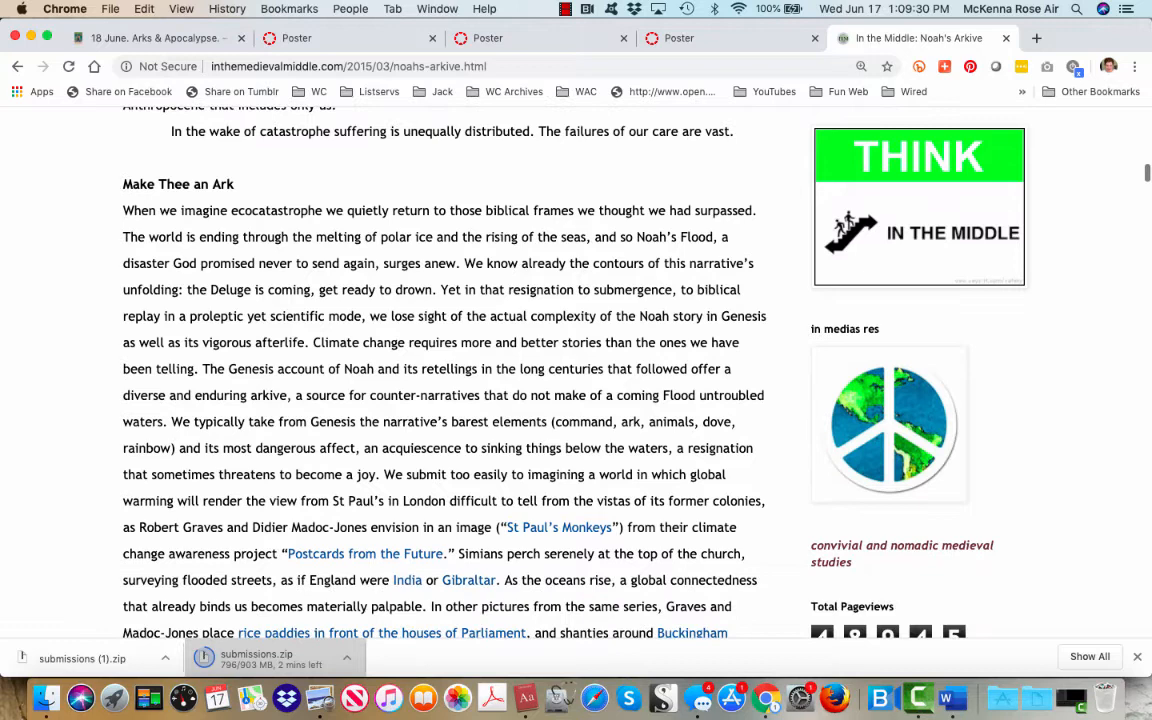
pyautogui.scroll(-3)
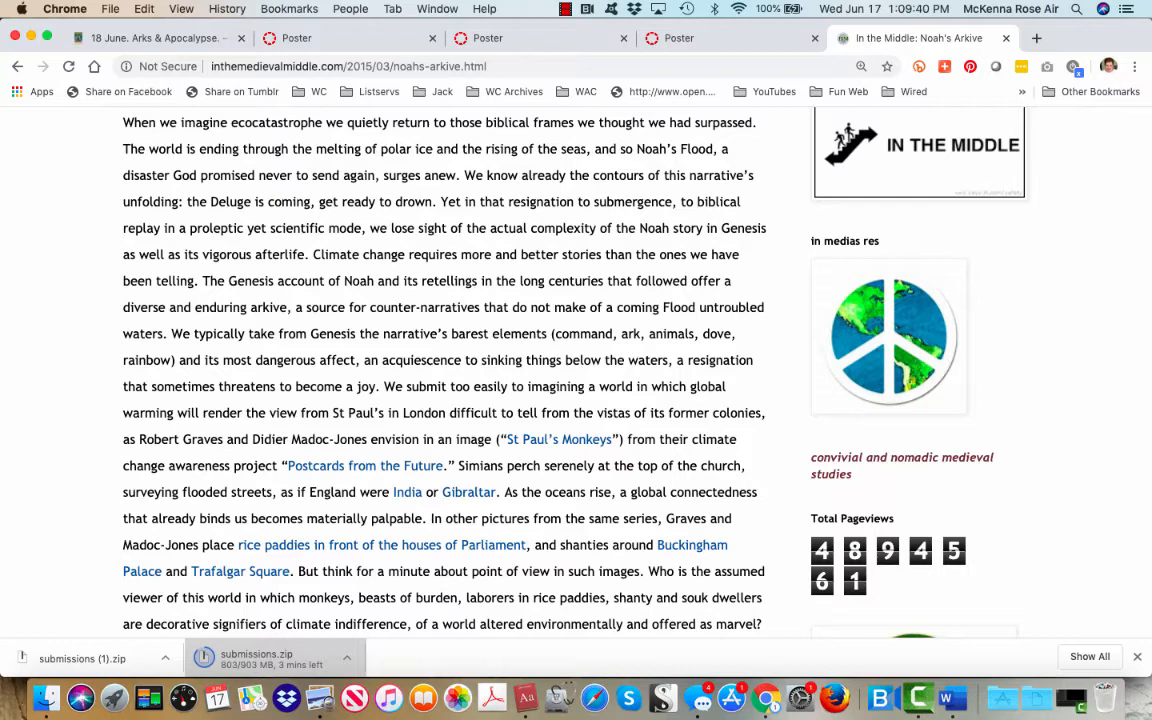
pyautogui.scroll(-3)
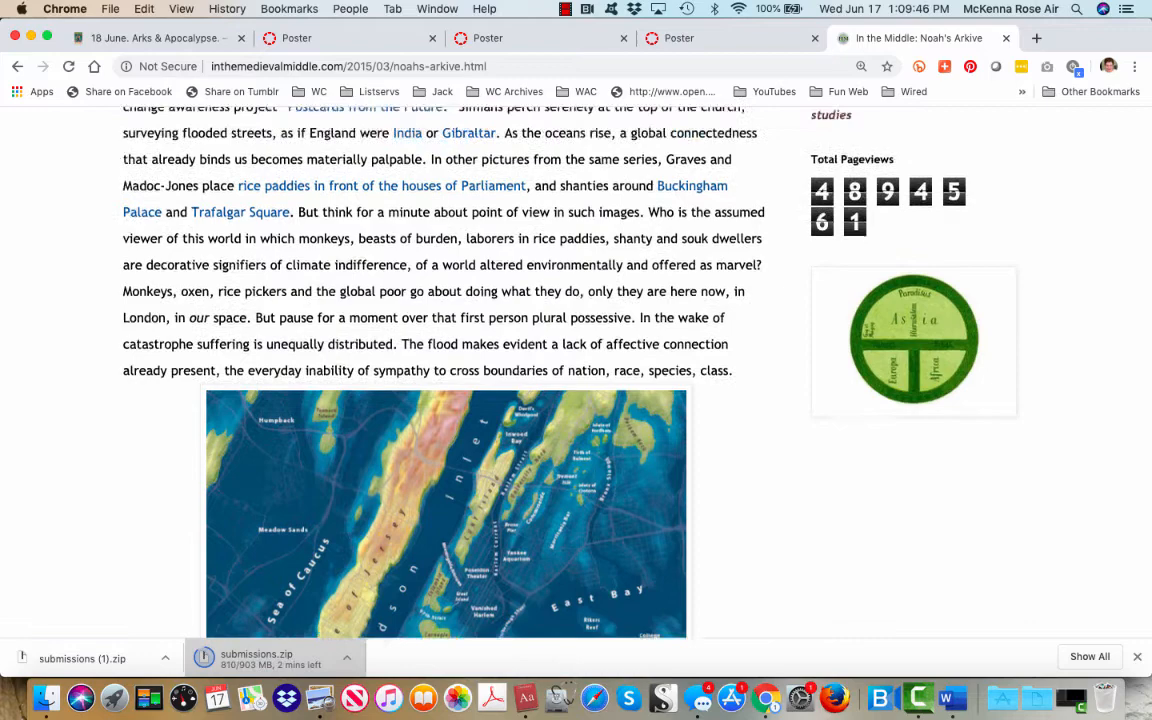
# Scroll up to the Noah's Flood paragraph where 'gated' is matched
pyautogui.scroll(3)
pyautogui.write('gated')
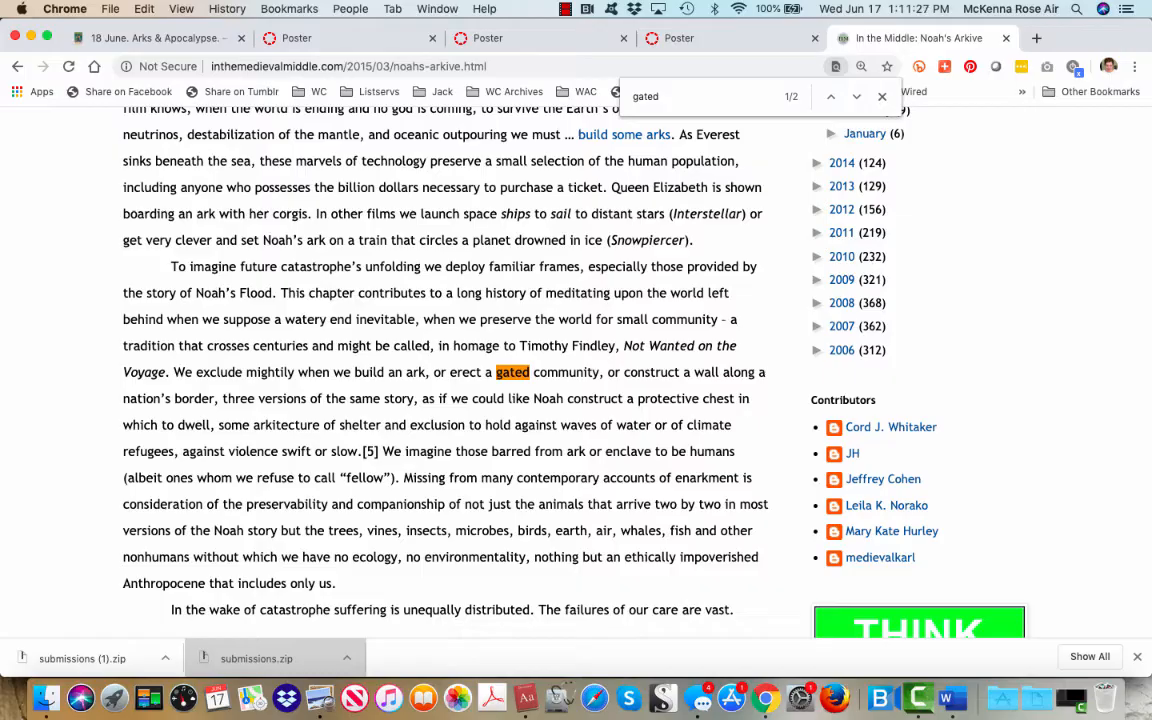
# Scroll to the Haraway 'god trick' paragraph beneath the Thomas Burnet engraving
pyautogui.scroll(-3)
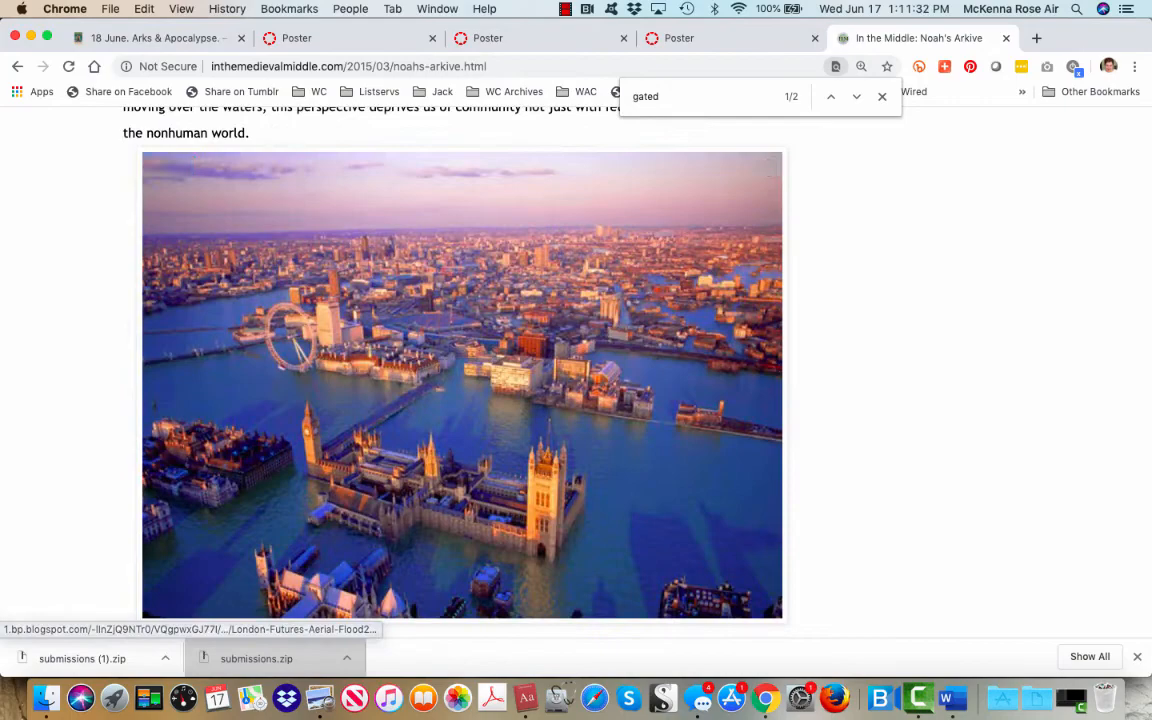
pyautogui.scroll(3)
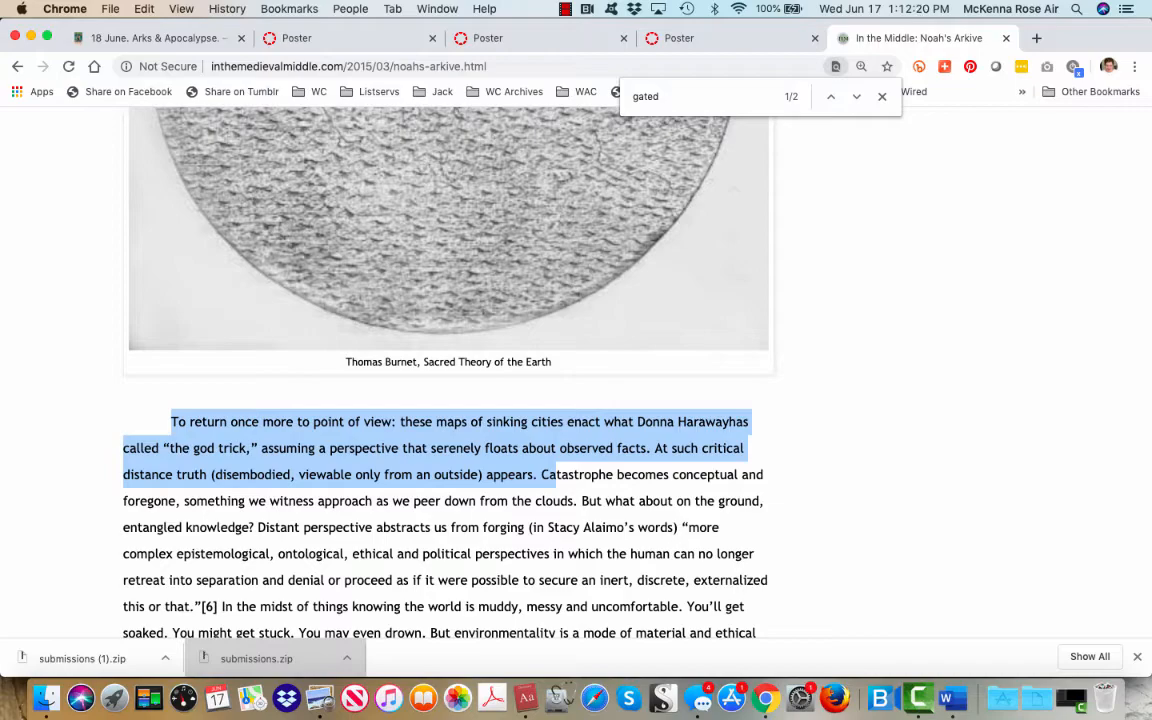
# Scroll past the etymology paragraph to the Queen Mary Psalter passage on the devil escaping the ark
pyautogui.scroll(3)
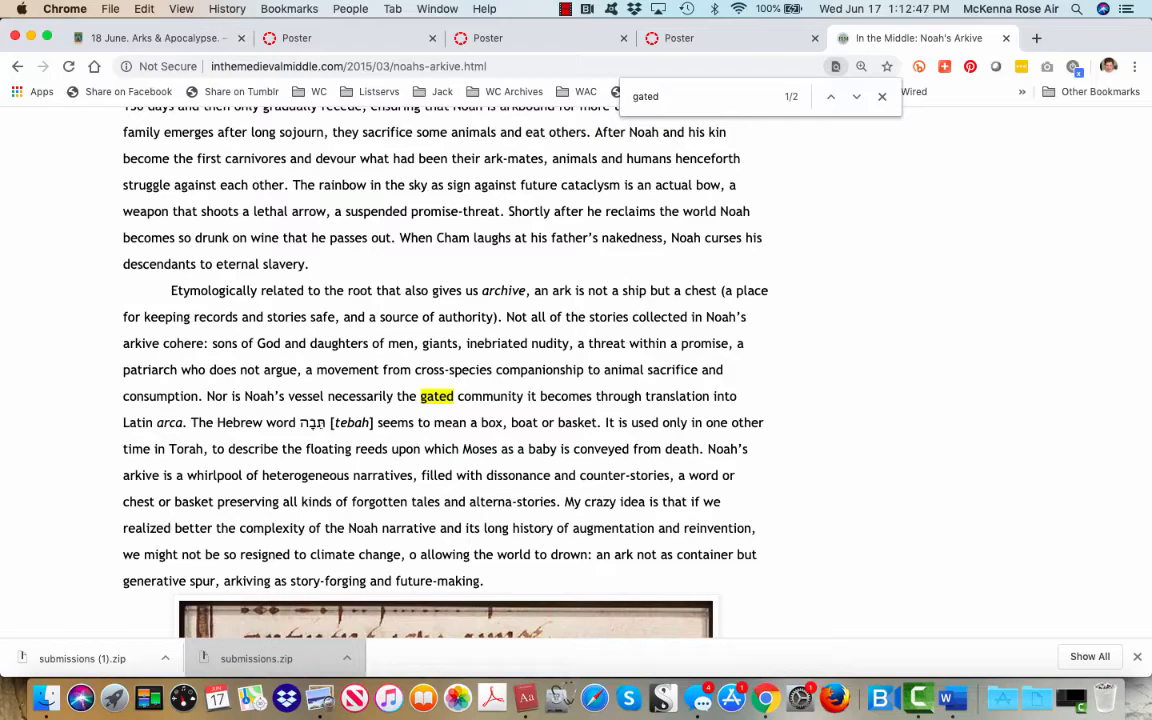
pyautogui.scroll(-3)
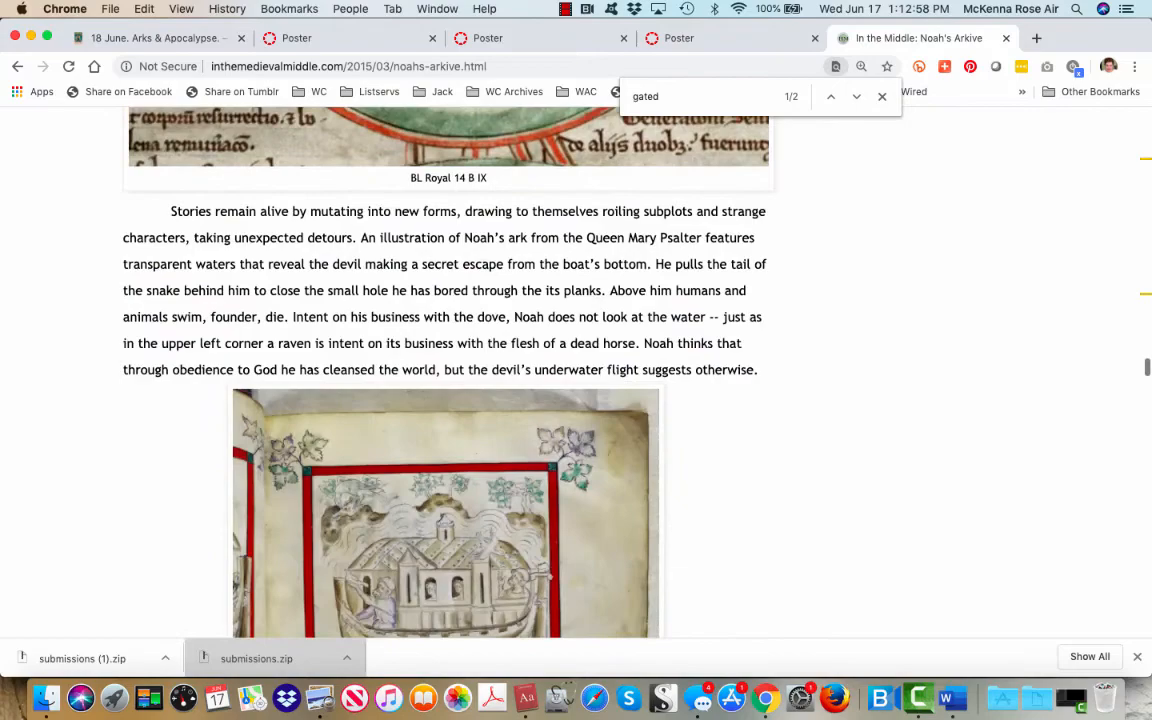
# Scroll down until the fifteenth-century BnF flood miniature of the ark and its caption are fully in view
pyautogui.scroll(-3)
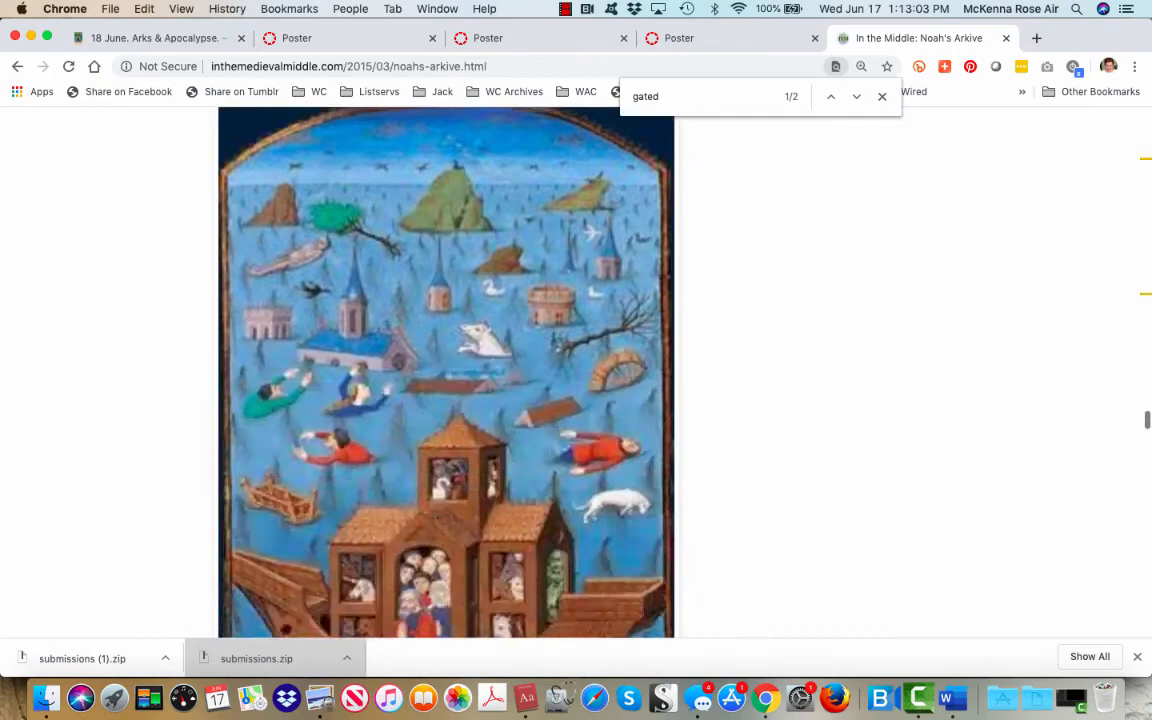
pyautogui.scroll(-3)
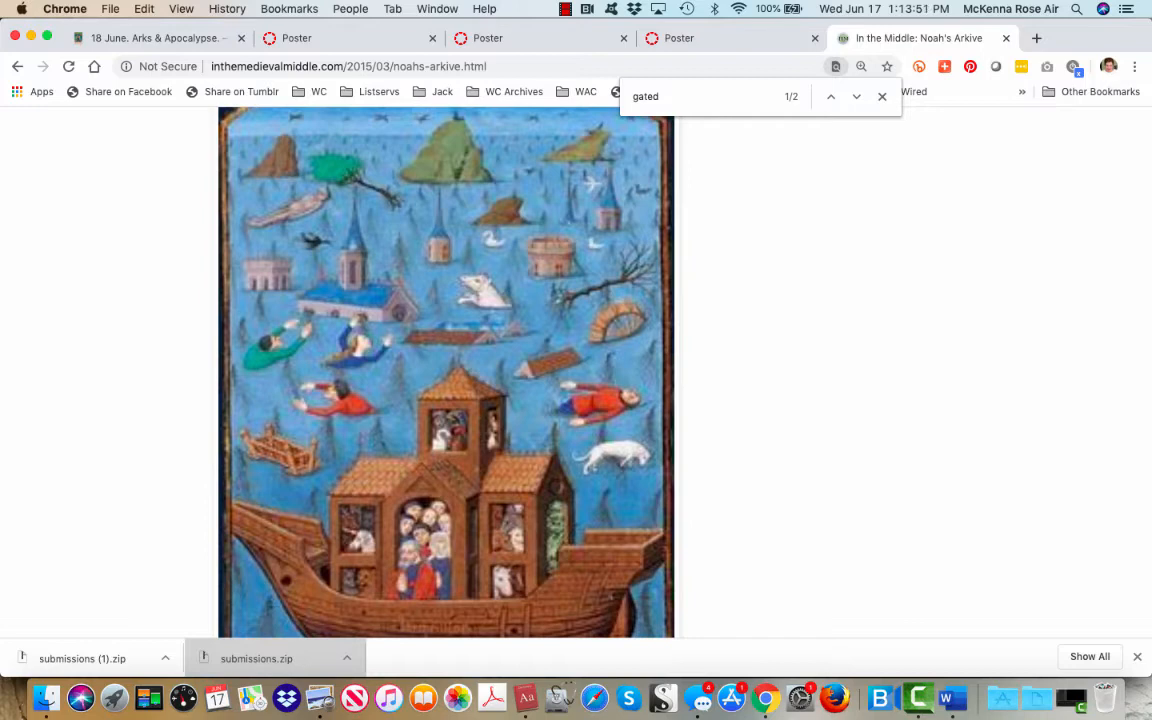
pyautogui.scroll(-3)
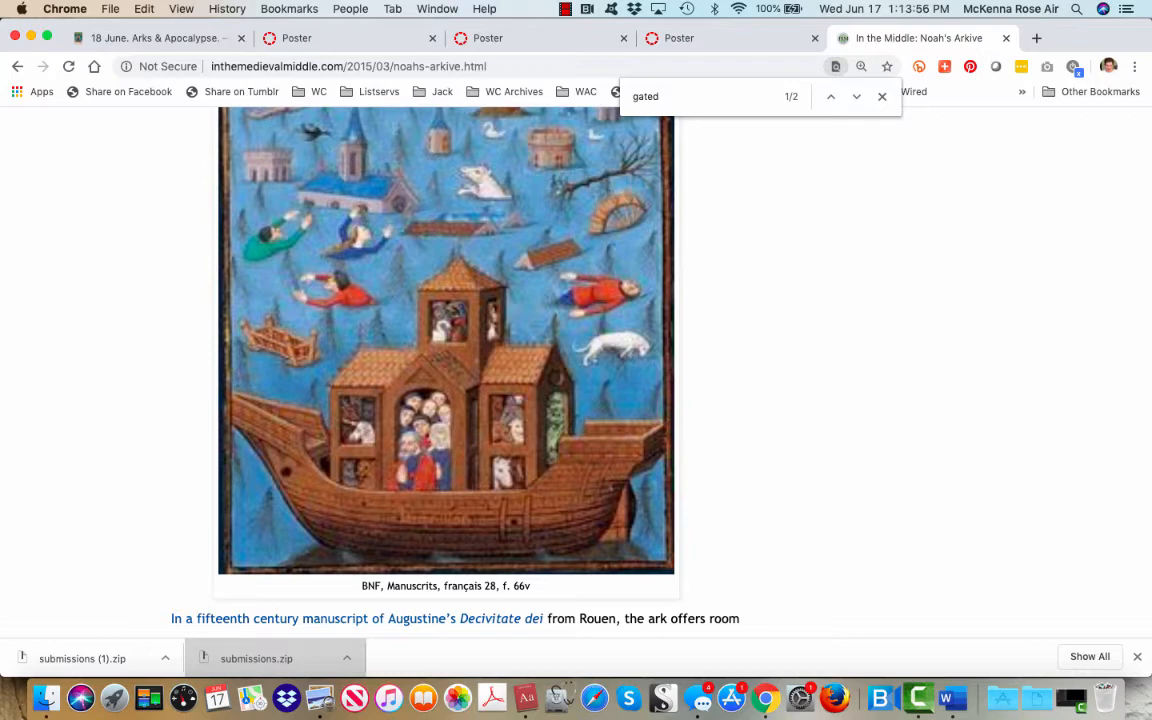